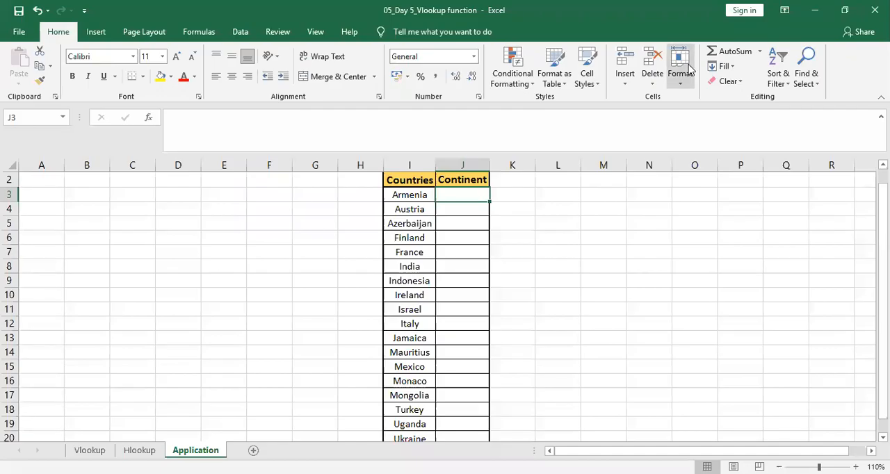
mouse_move(680, 66)
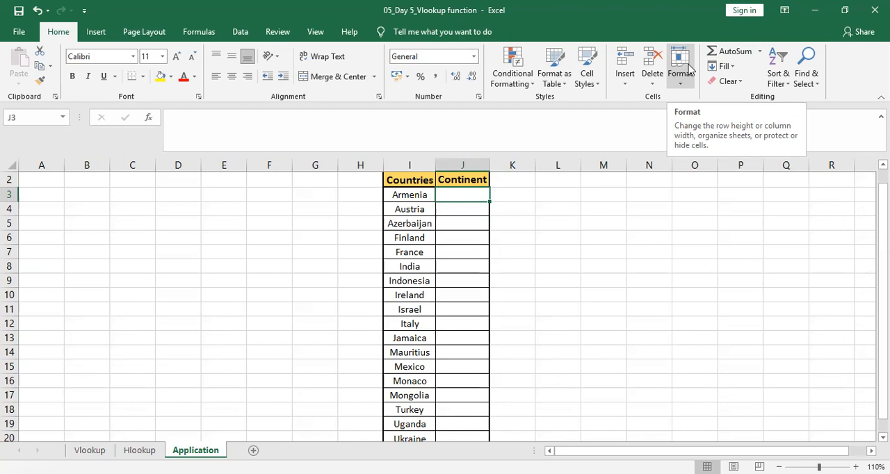
mouse_move(697, 64)
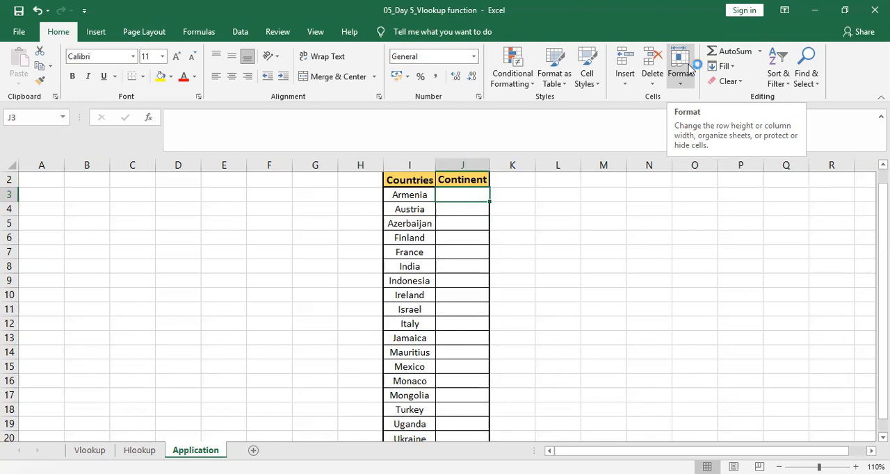
mouse_move(680, 66)
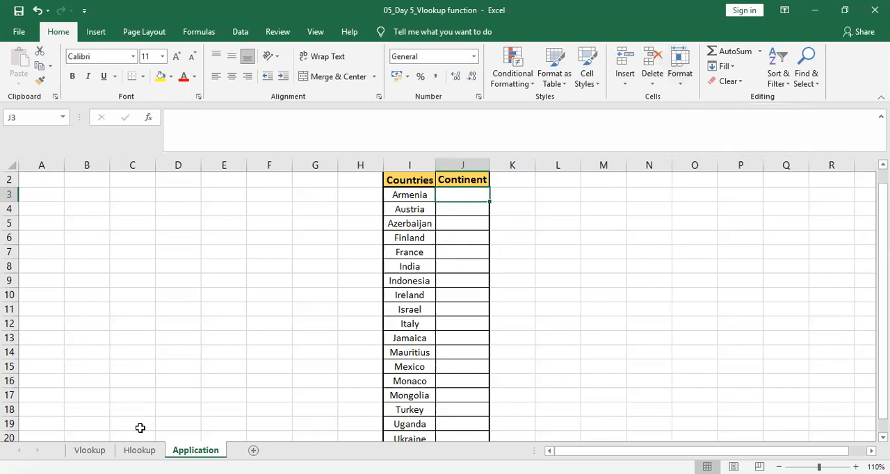
Show the Vlookup sheet and point out its Country (A1) and Continent (B1) headers.
click(89, 449)
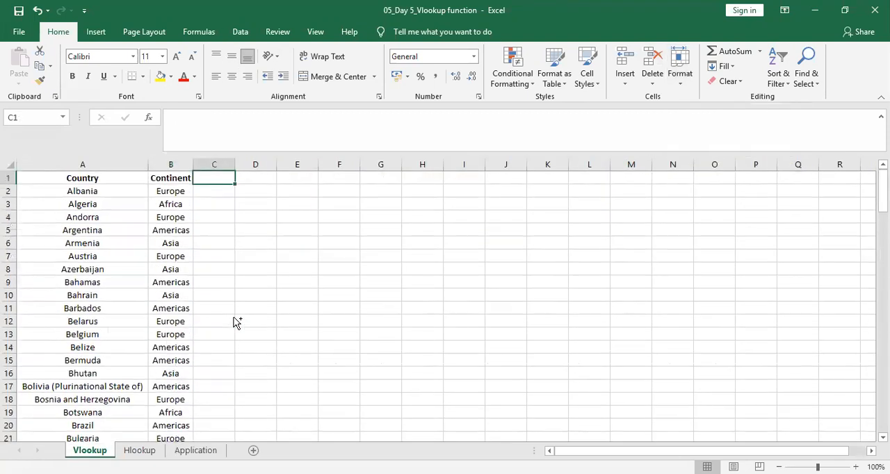
click(83, 178)
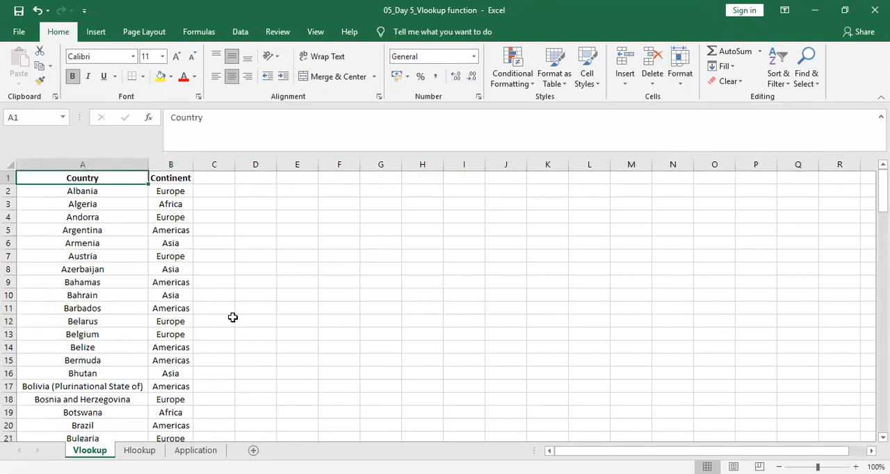
click(170, 178)
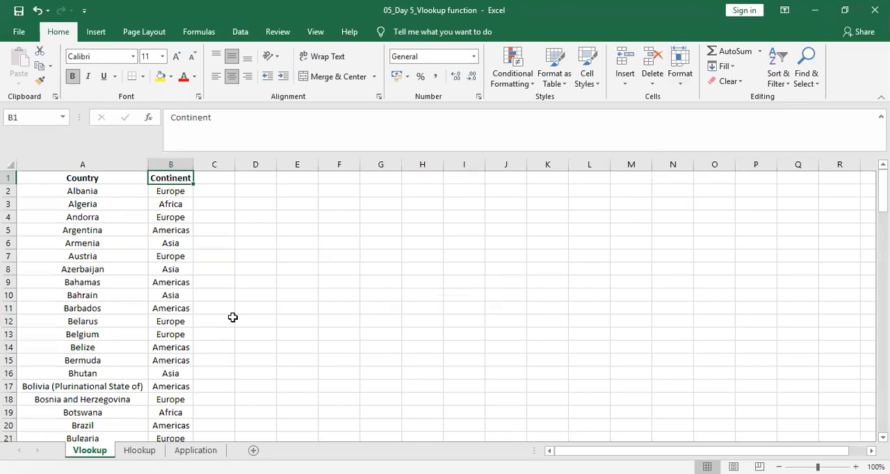
Switch between the Application and Vlookup tabs, ending on Application with its empty Continent column.
click(196, 450)
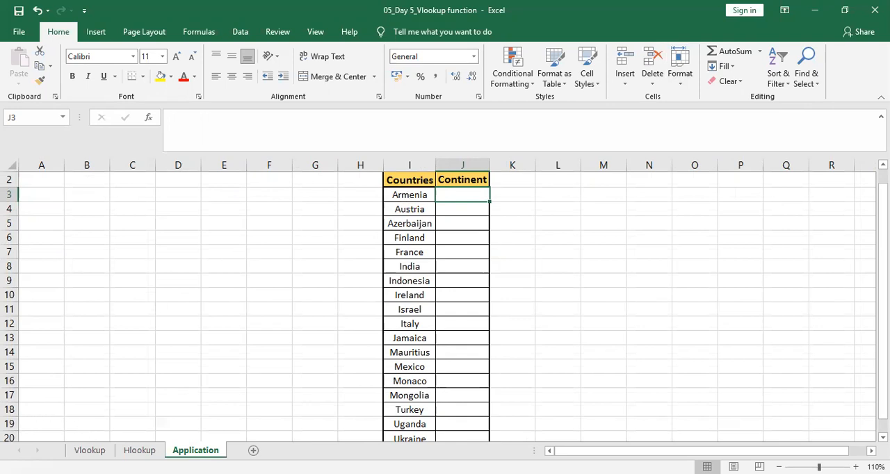
click(89, 449)
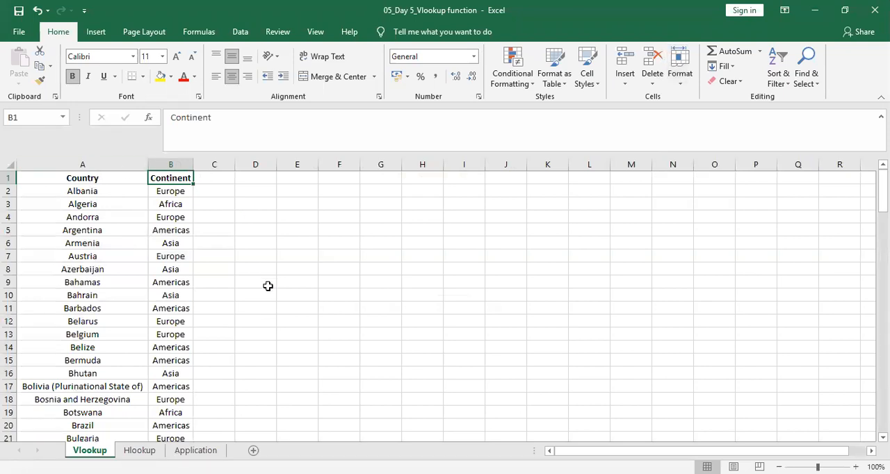
mouse_move(228, 276)
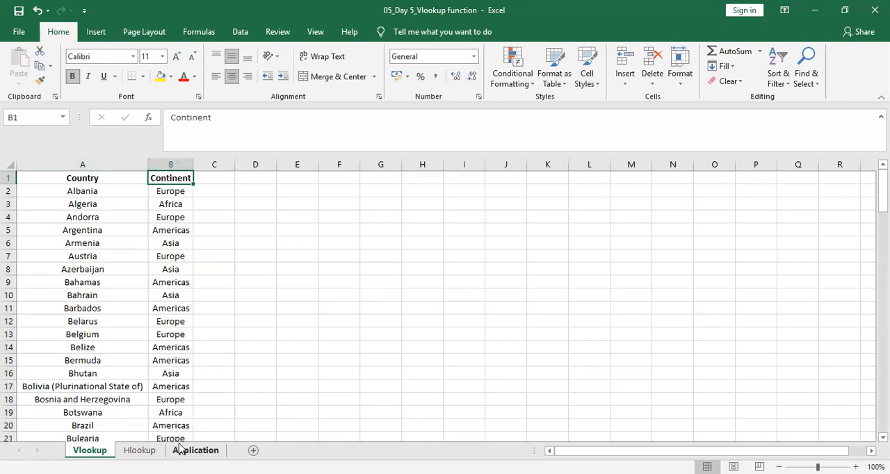
click(195, 451)
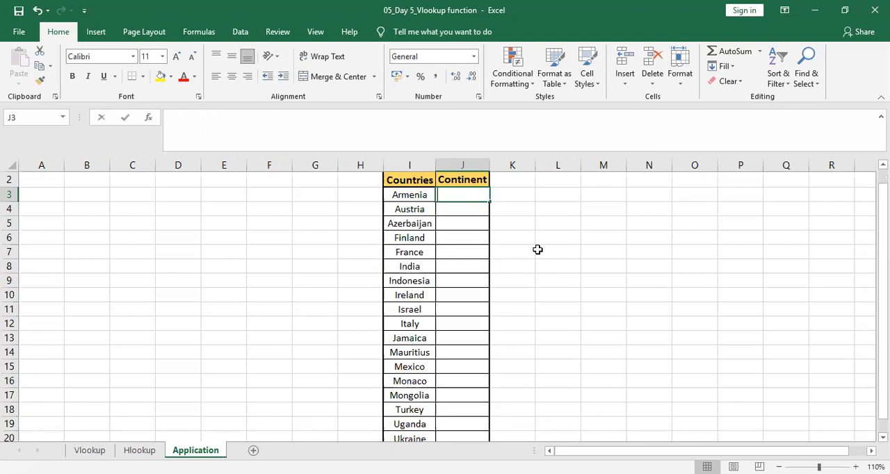
Type =VLOOKUP( in J3 and take Armenia in I3 as the lookup value.
text(=)
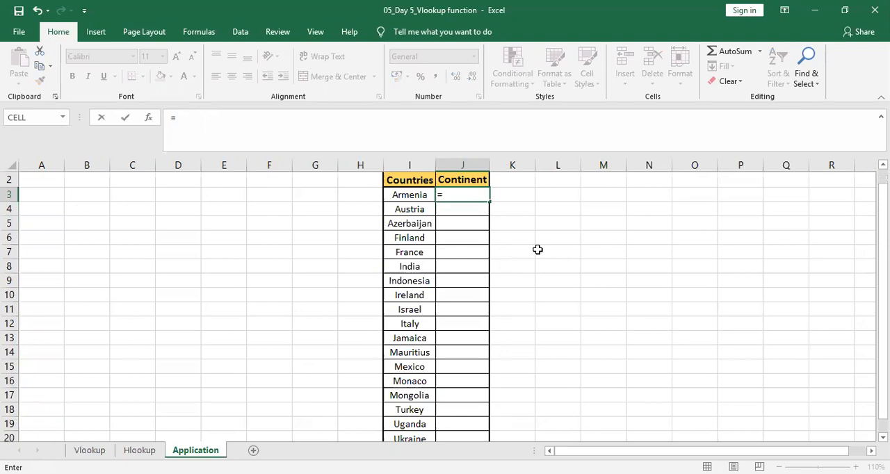
text(vlo)
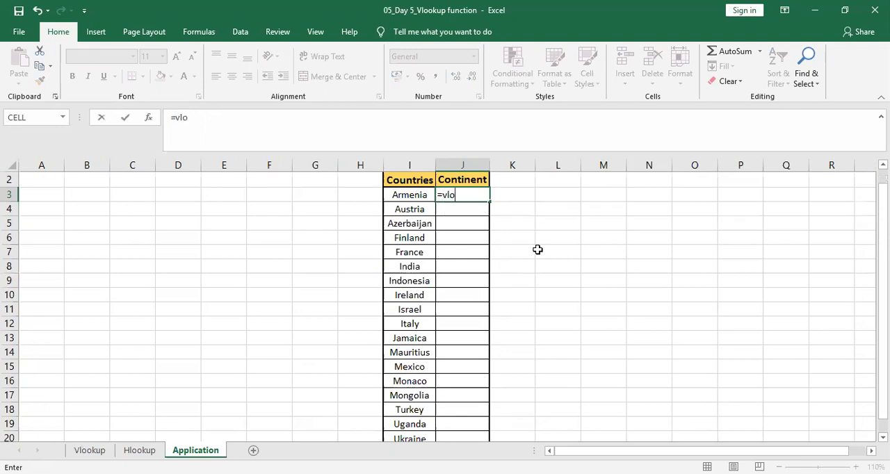
text(LOOKUP()
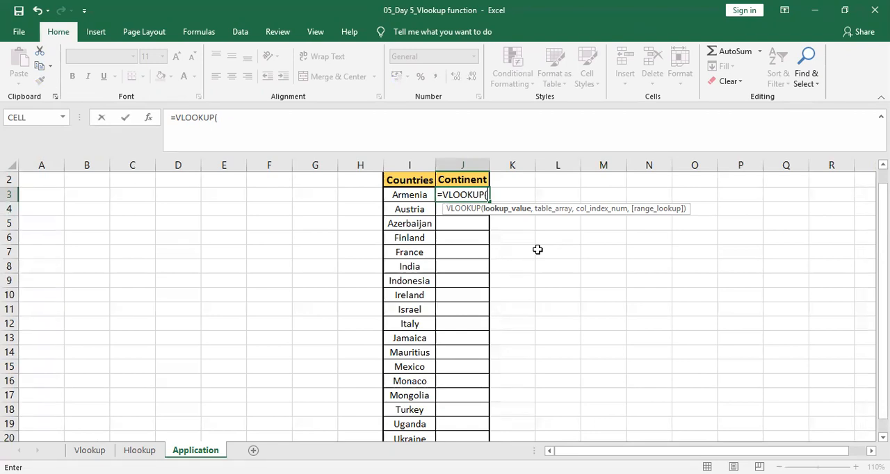
click(409, 194)
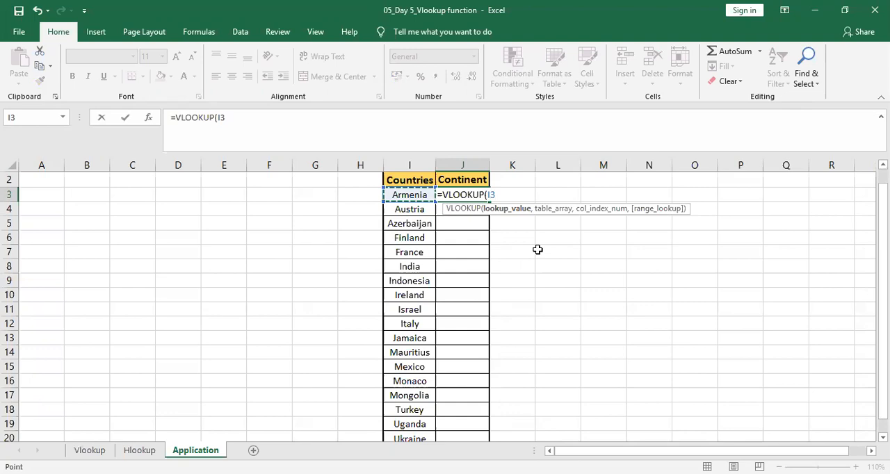
Add a comma after I3 to move to the table_array argument.
text(,)
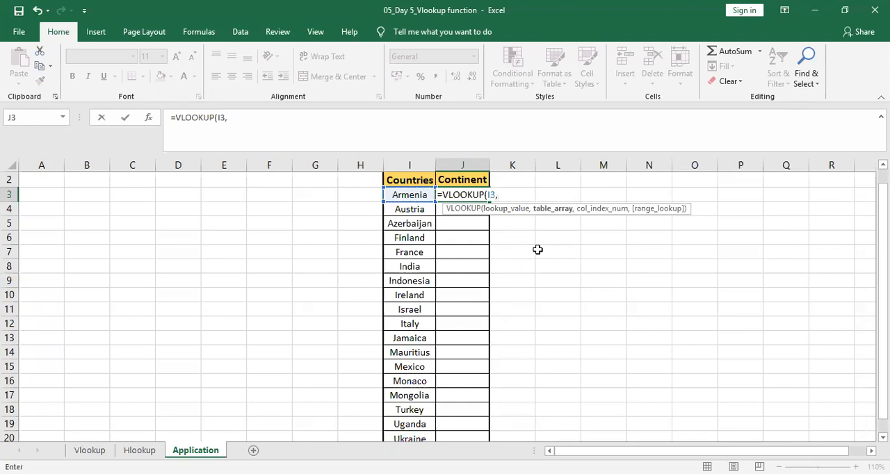
mouse_move(550, 212)
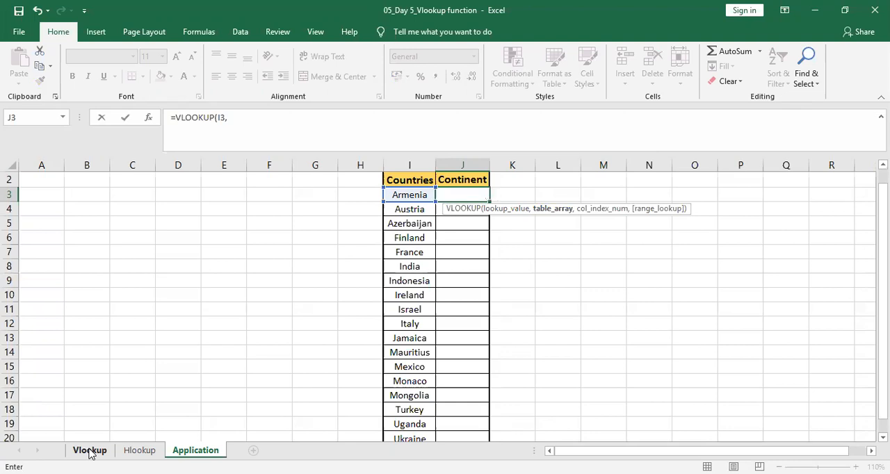
Point the formula at the Vlookup sheet's $A$1:$B$122, locked with F4, and add a comma.
click(89, 450)
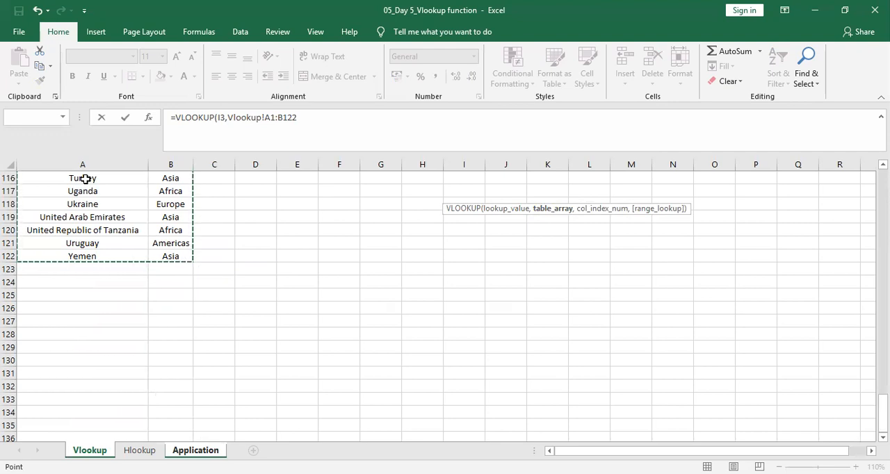
key(f4)
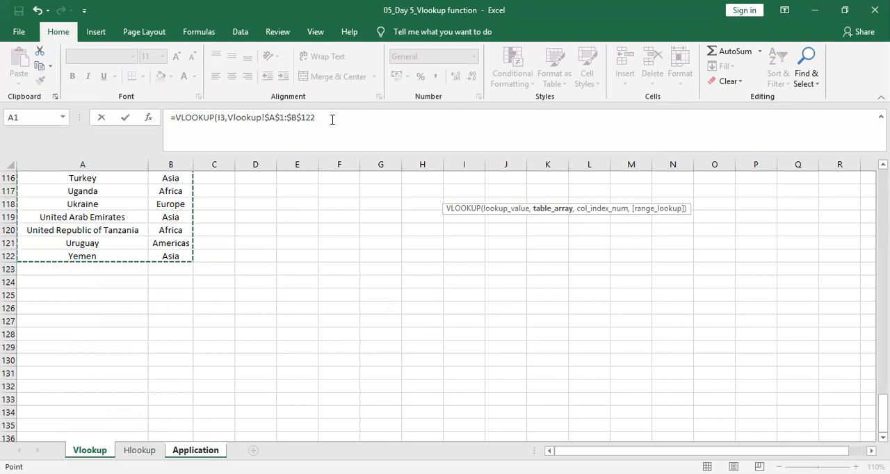
mouse_move(584, 39)
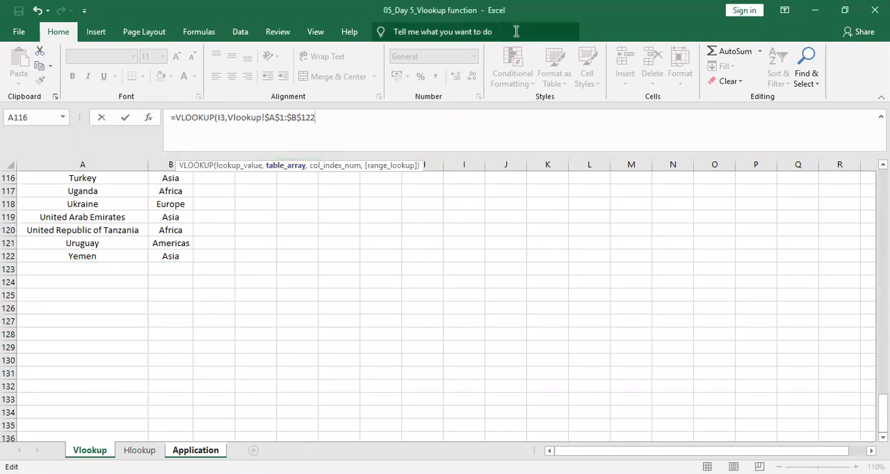
text(,)
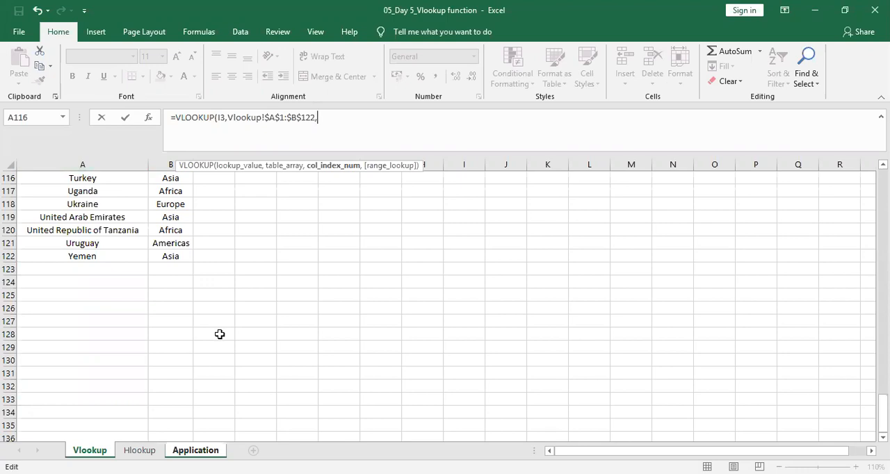
Finish Armenia's VLOOKUP with column 2, FALSE and a closing parenthesis, returning Asia.
text(2)
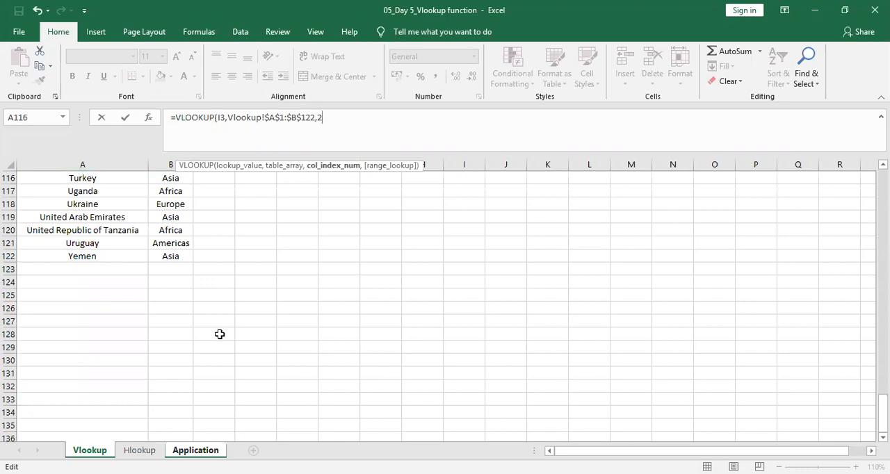
text(,FALSE)
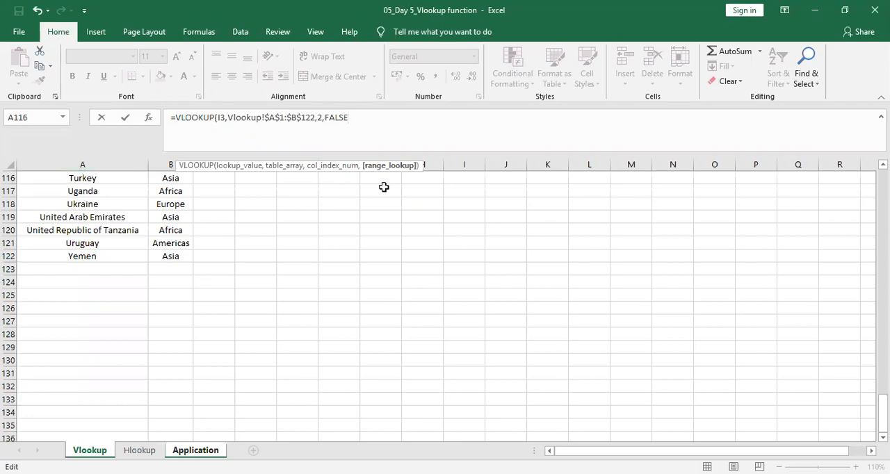
text())
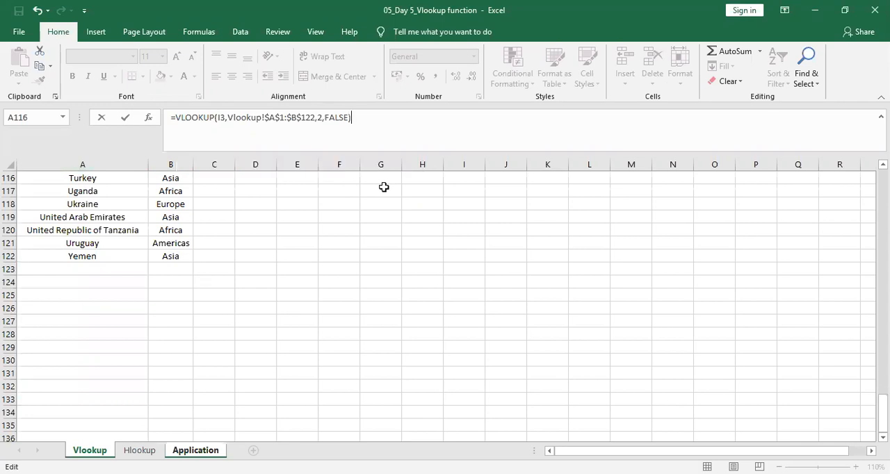
click(195, 450)
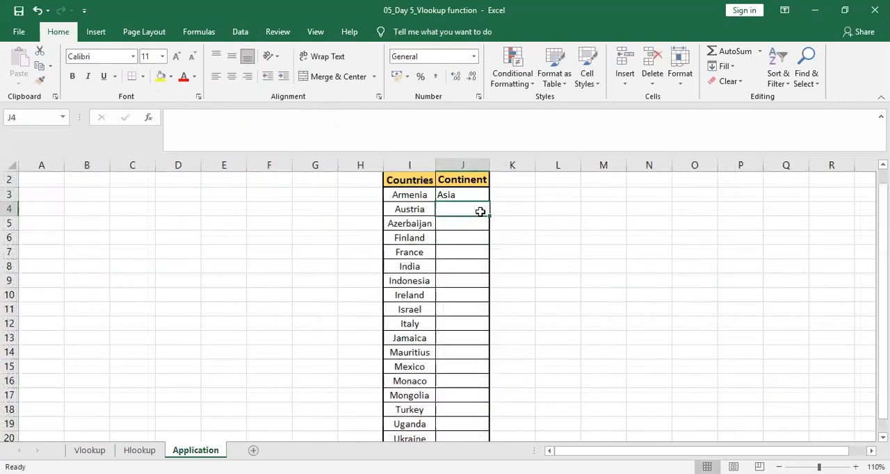
click(462, 195)
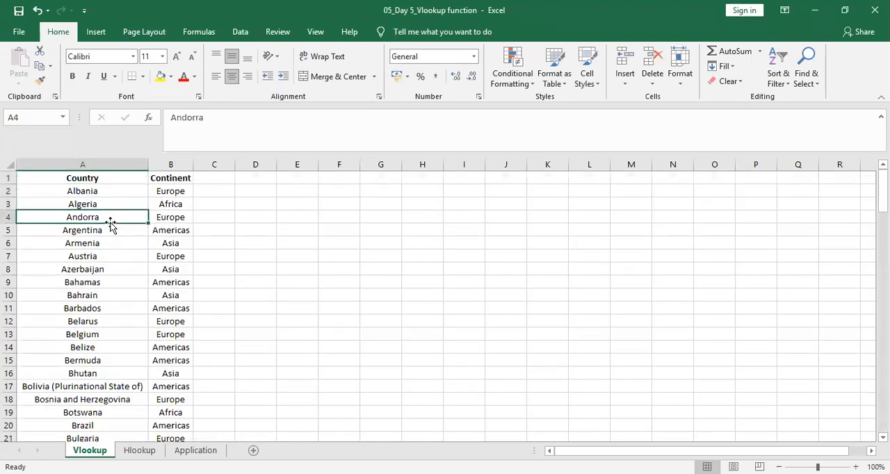
click(82, 242)
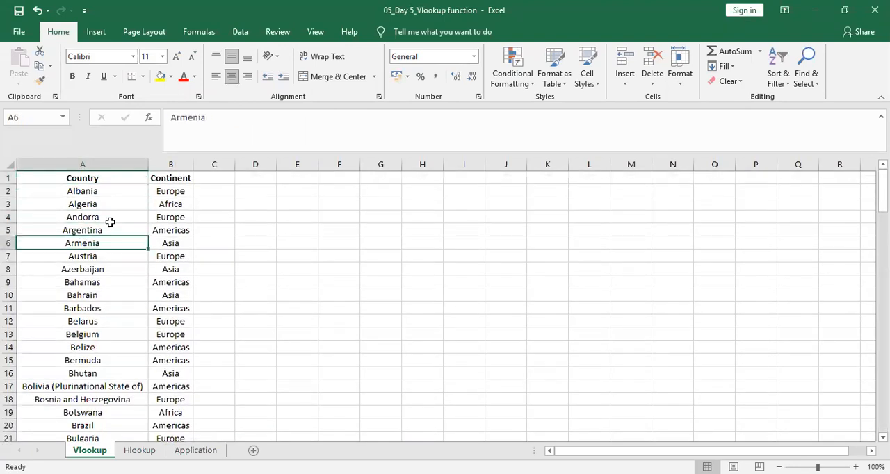
click(170, 242)
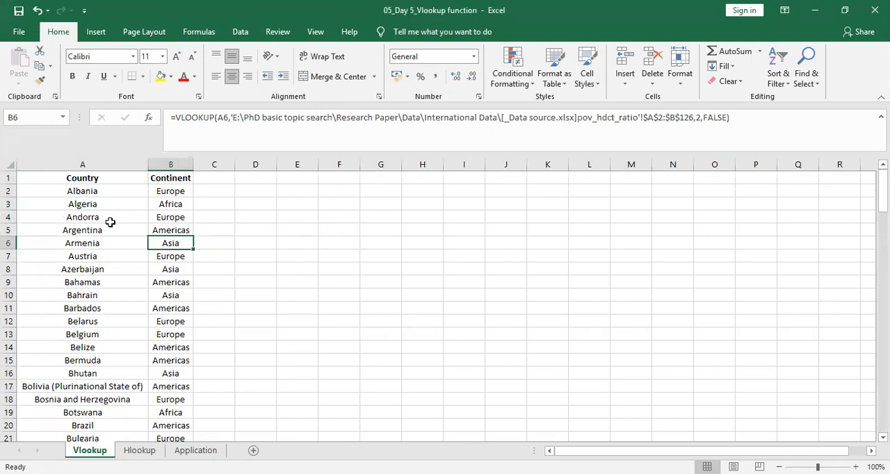
click(82, 243)
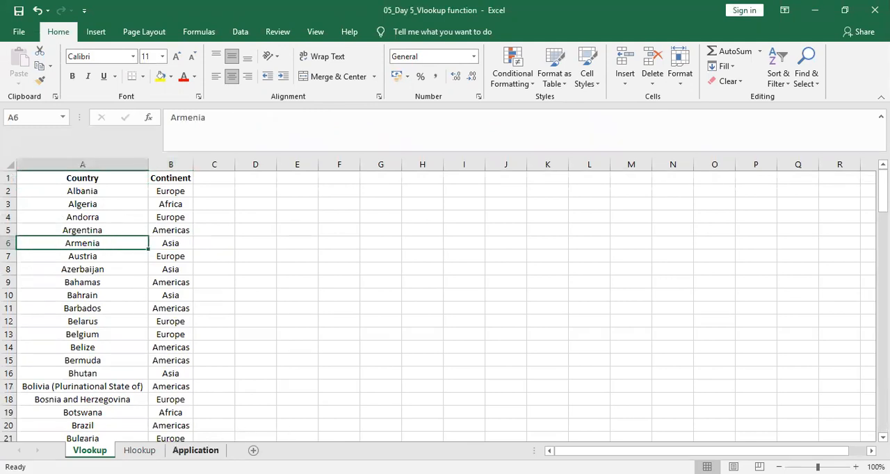
click(195, 449)
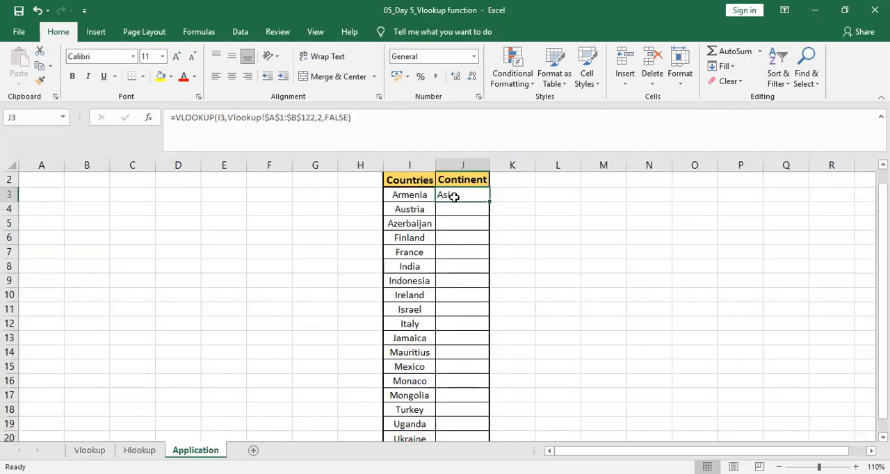
click(463, 208)
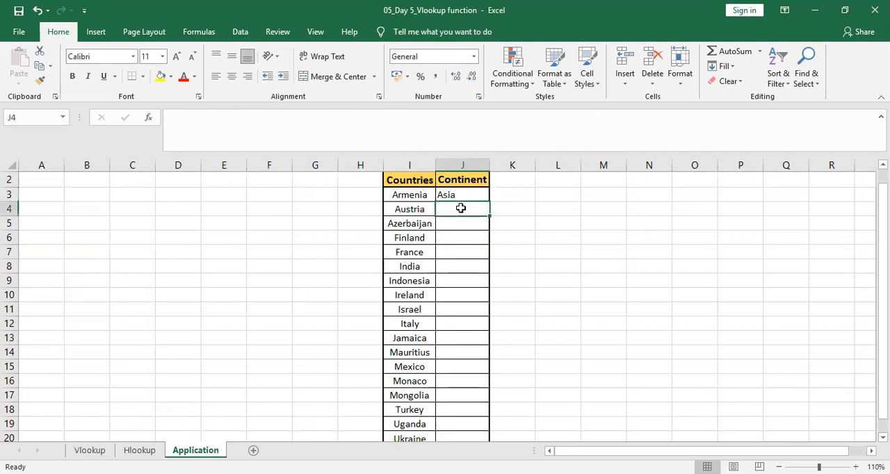
click(462, 195)
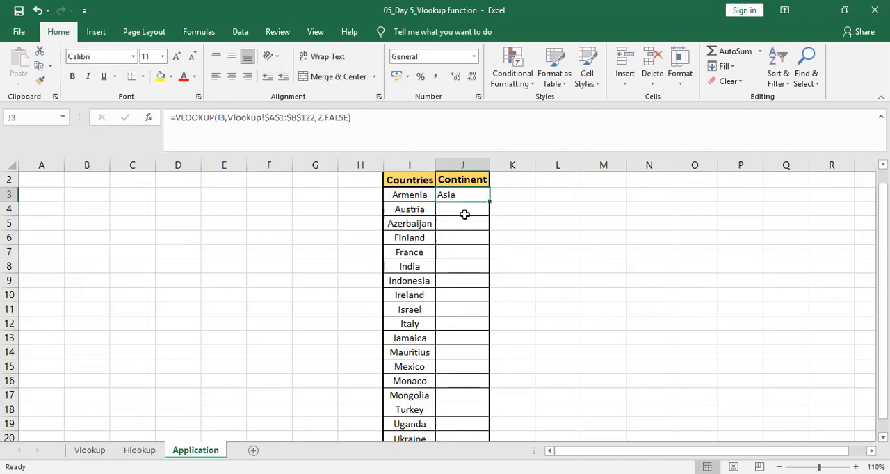
scroll(down, 3)
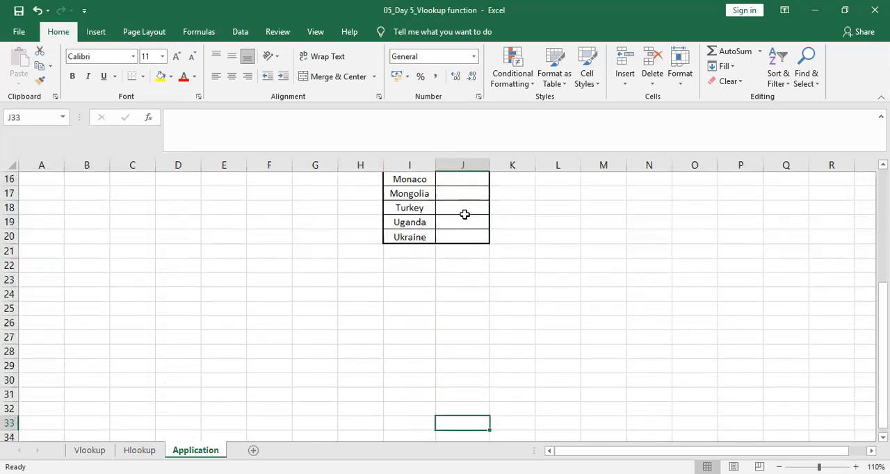
Start a VLOOKUP in Austria's Continent cell J4 with I4 as lookup value.
click(463, 221)
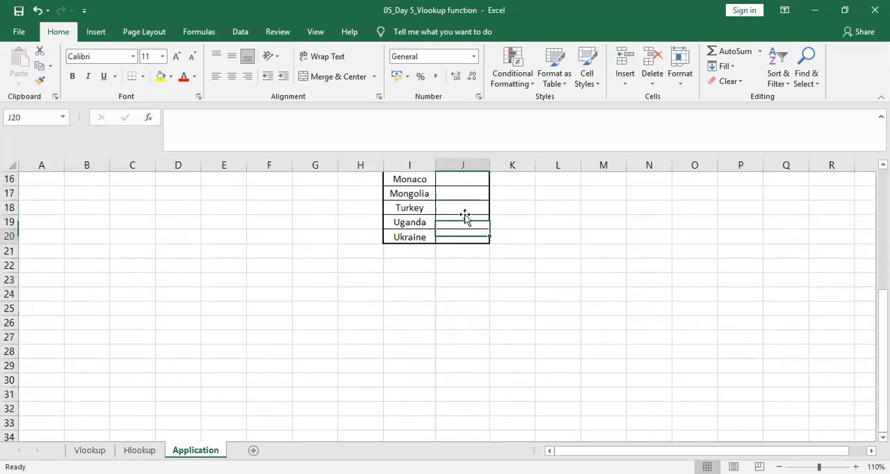
click(462, 237)
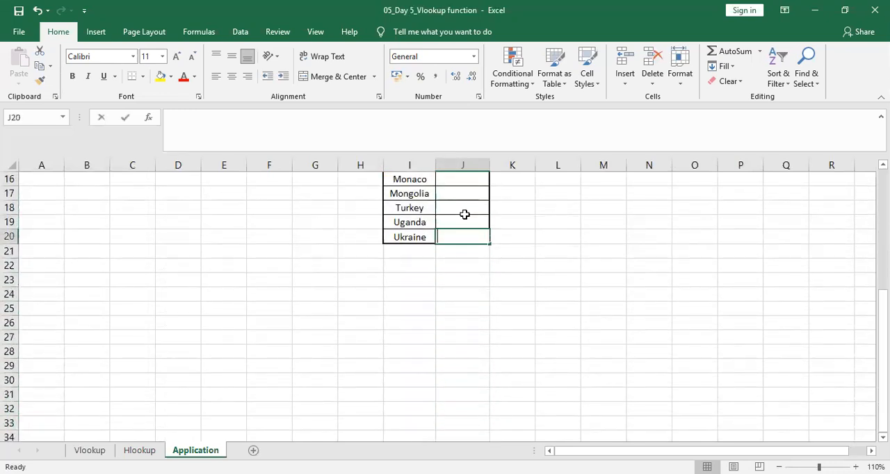
text(=)
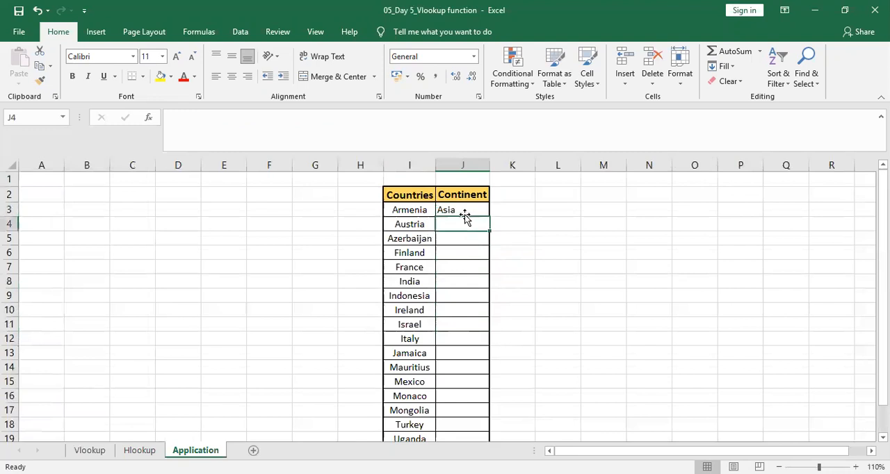
text(=)
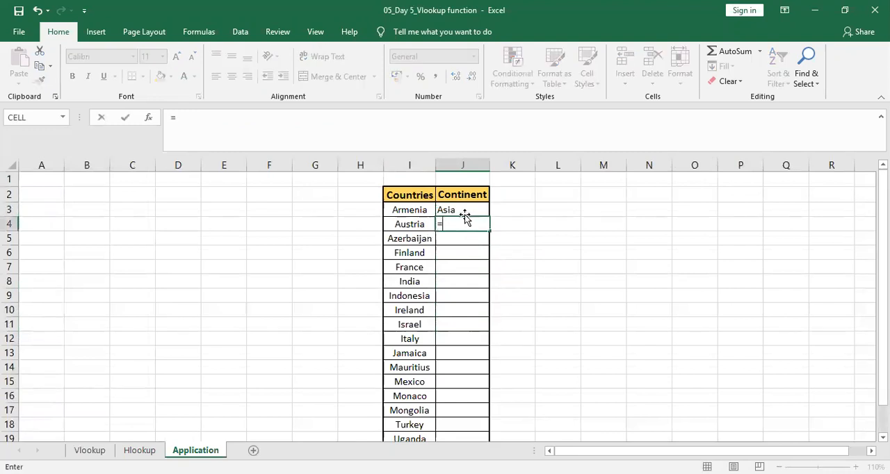
text(VLOOKUP(I4)
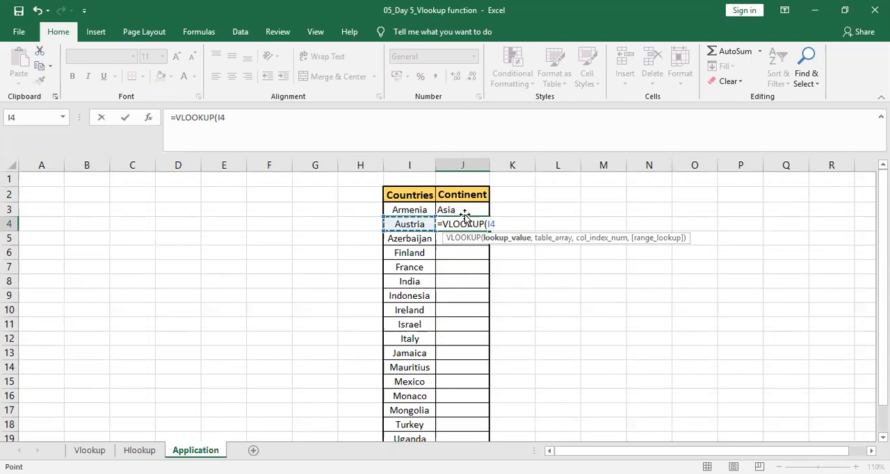
text(,)
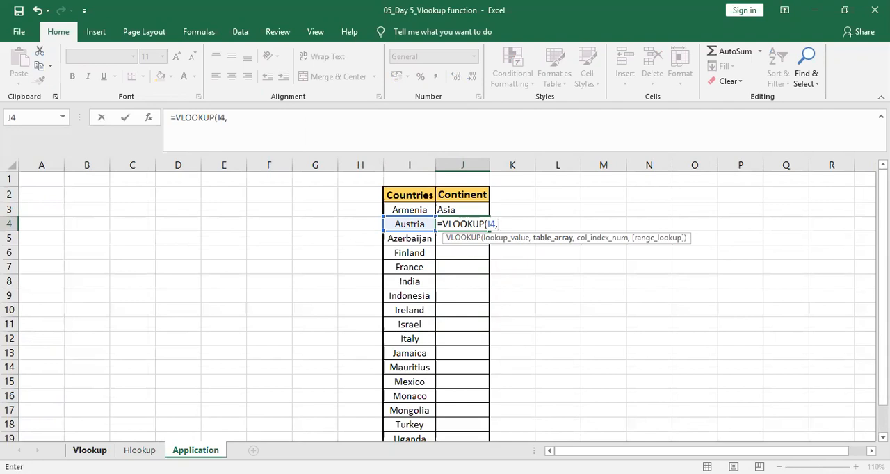
Select A1:B122 on the Vlookup sheet and finish with ,2,FALSE) to return Europe.
click(89, 449)
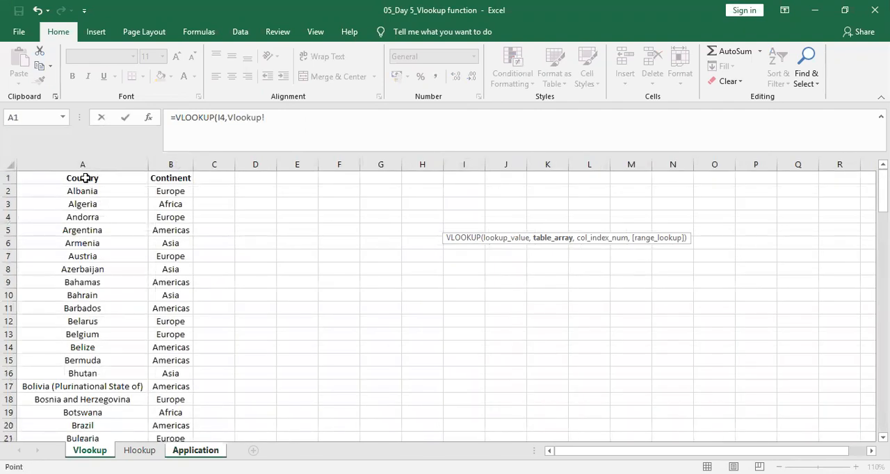
click(82, 178)
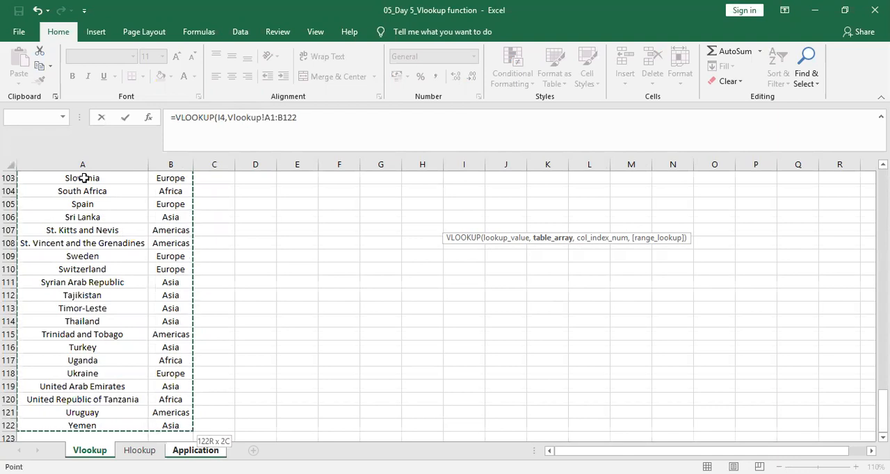
text(,)
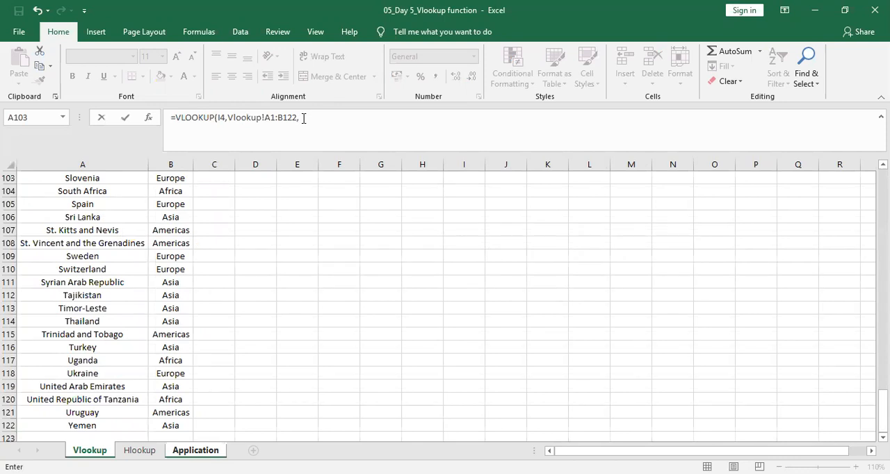
text(2)
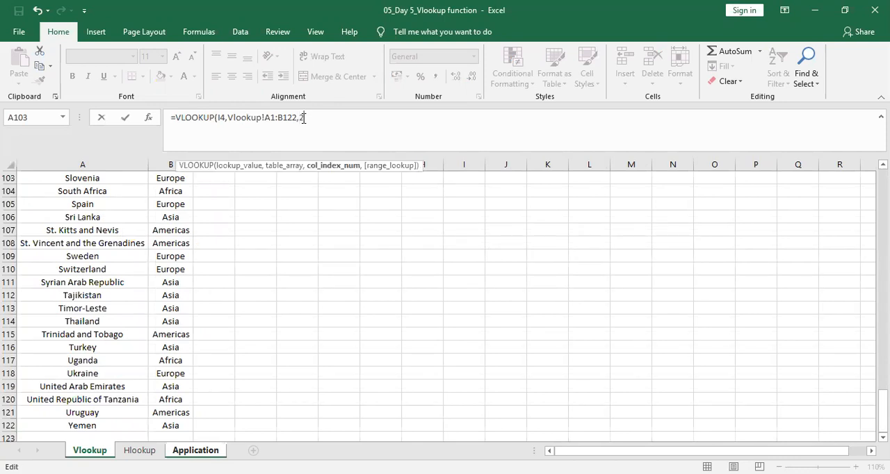
text(FALSE))
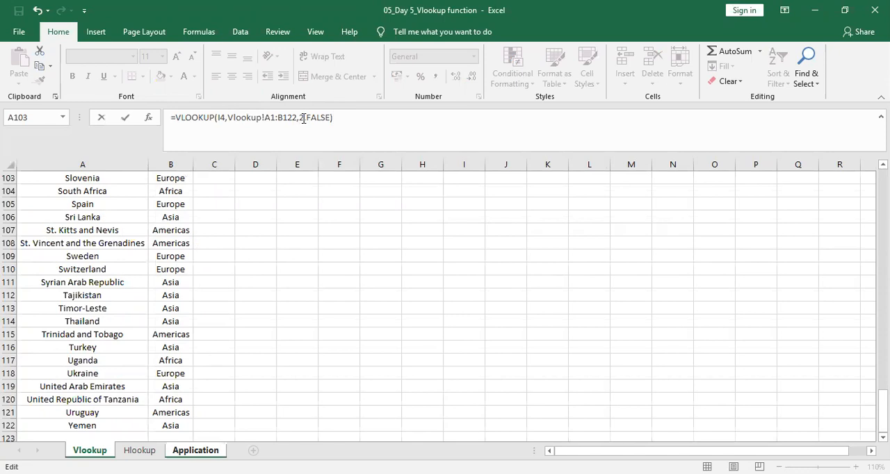
click(195, 450)
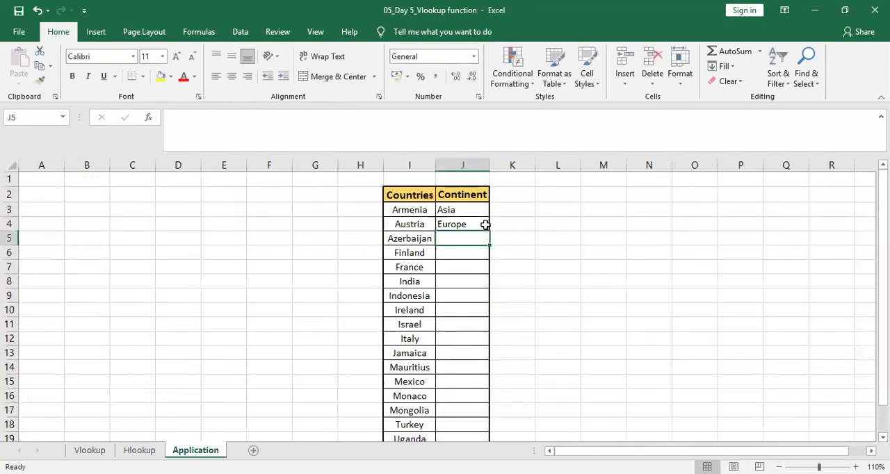
click(461, 224)
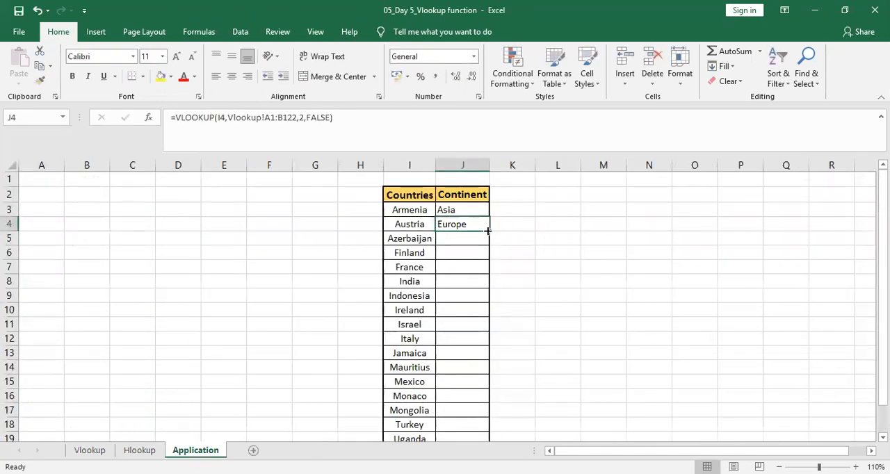
scroll(down, 3)
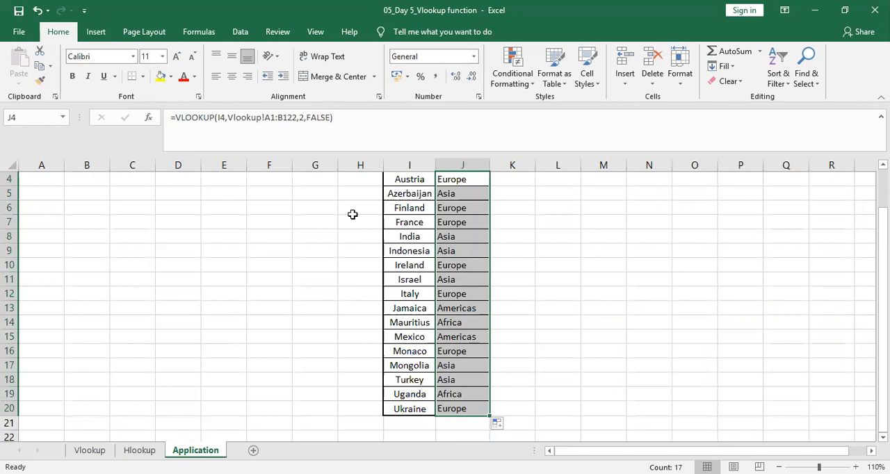
mouse_move(336, 309)
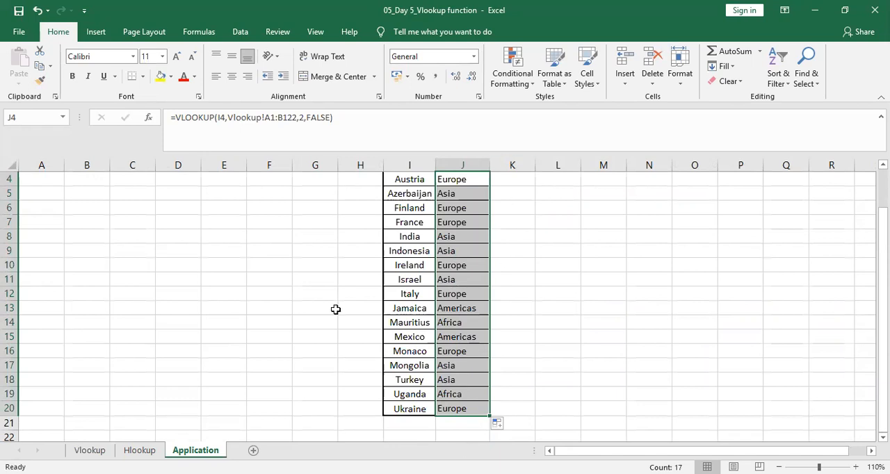
click(462, 322)
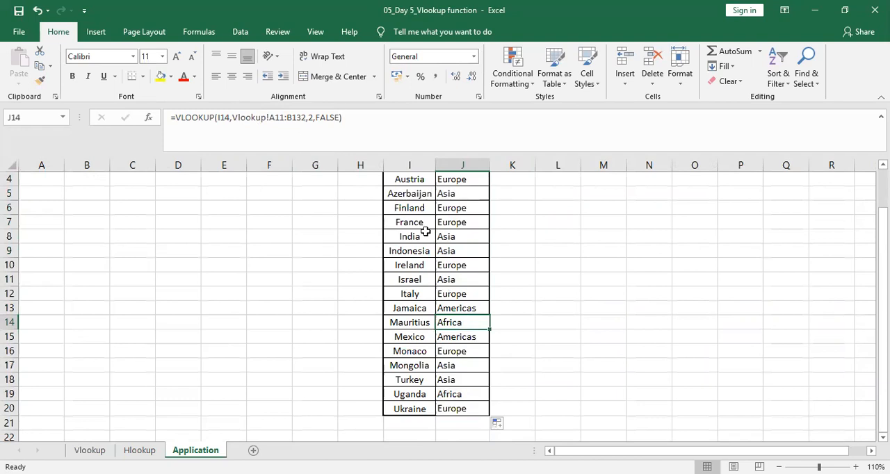
mouse_move(463, 250)
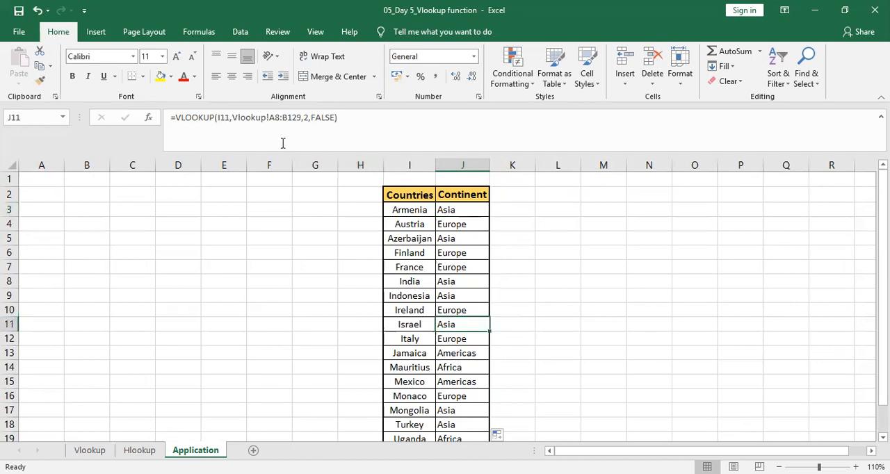
mouse_move(89, 450)
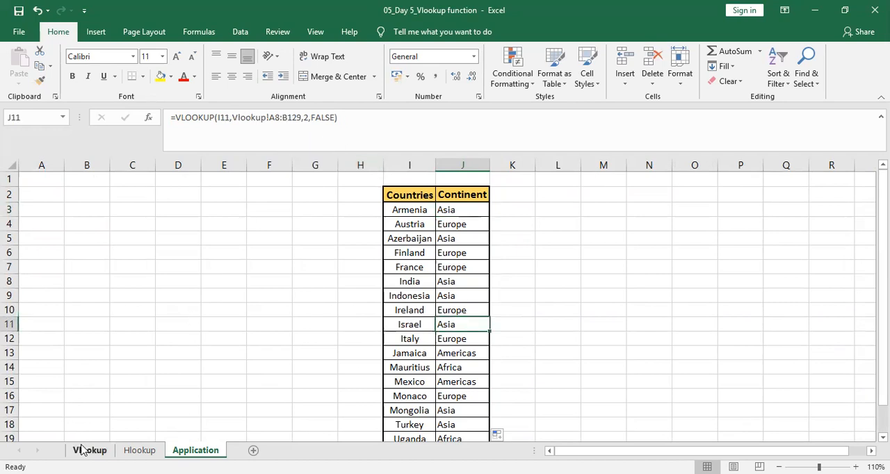
Check empty row B129 on the Vlookup sheet, then return to the Application sheet.
click(89, 450)
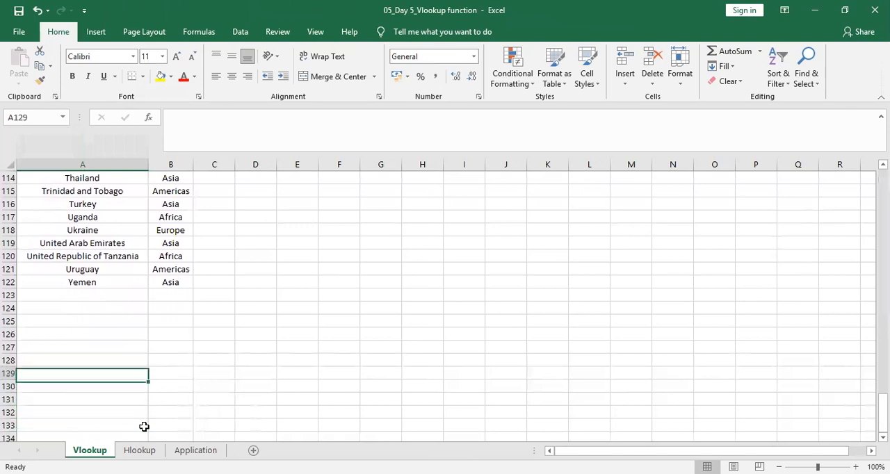
click(171, 374)
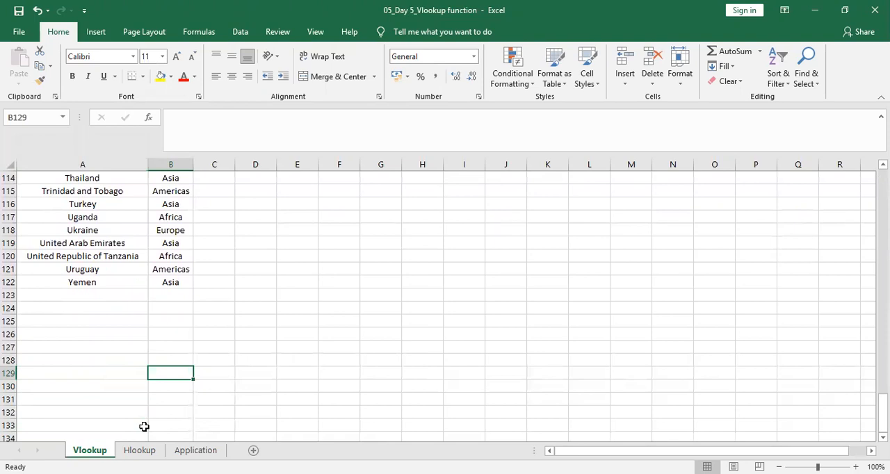
click(195, 450)
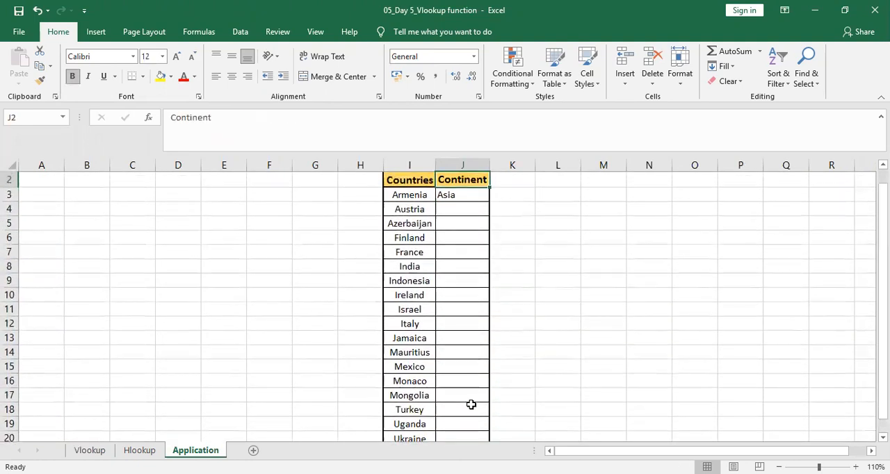
Type =VLOOKUP(I4, in J4 beside Austria and go to the Vlookup sheet for the table.
click(462, 208)
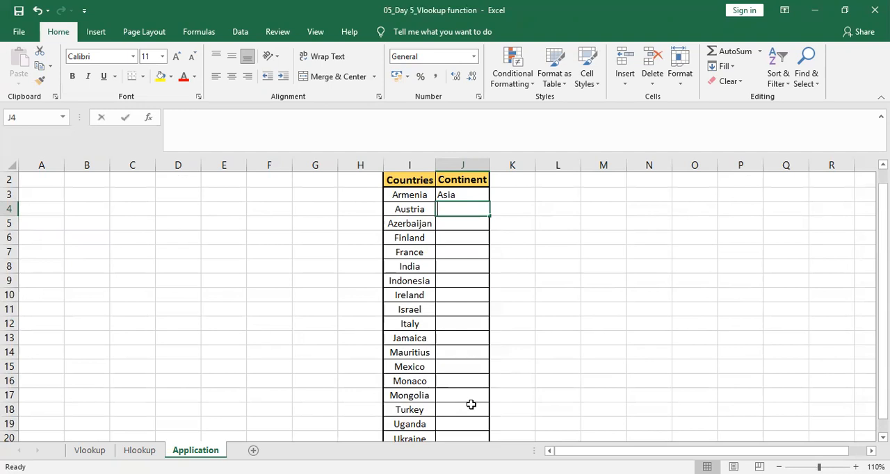
text(=)
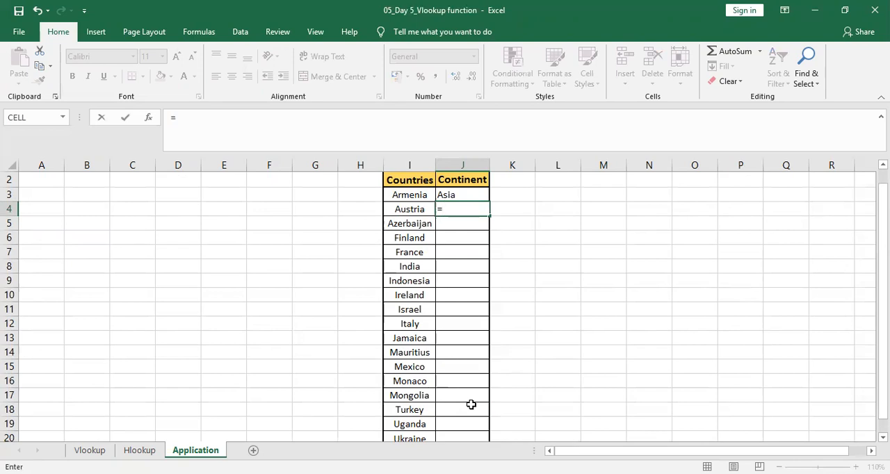
text(VLOOKUP()
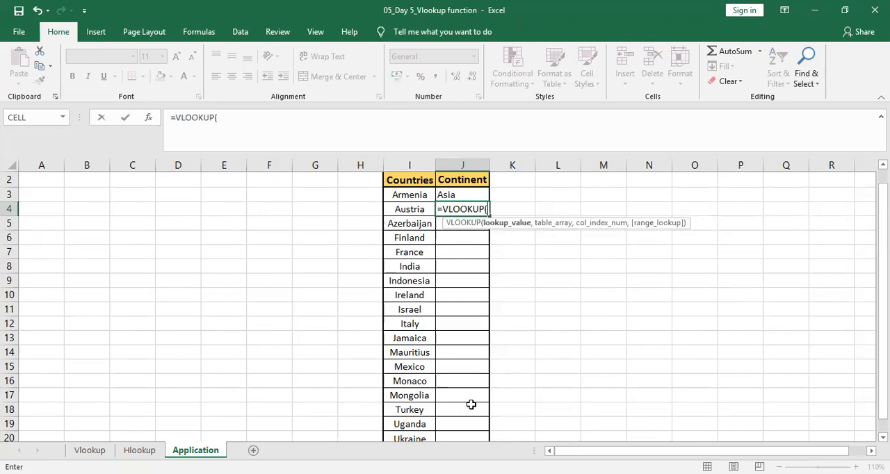
click(409, 208)
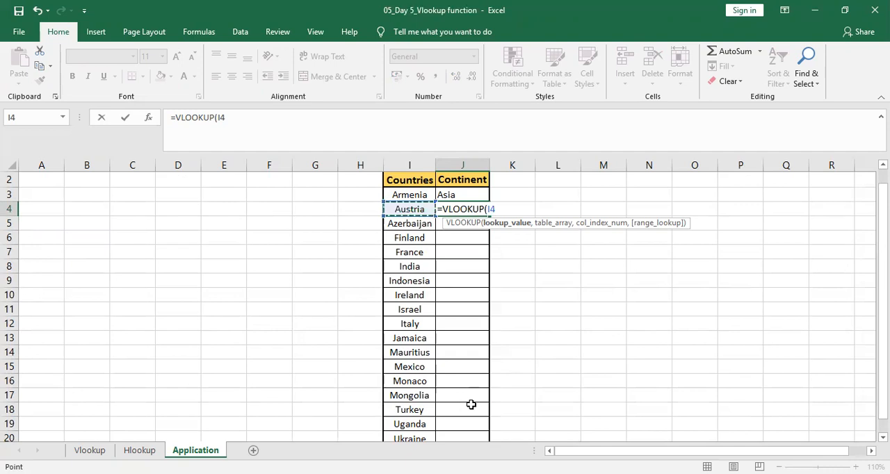
text(,)
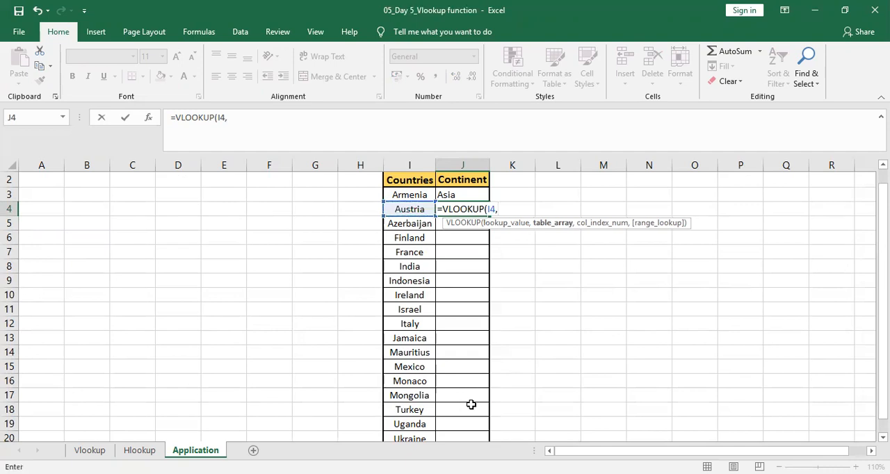
click(89, 450)
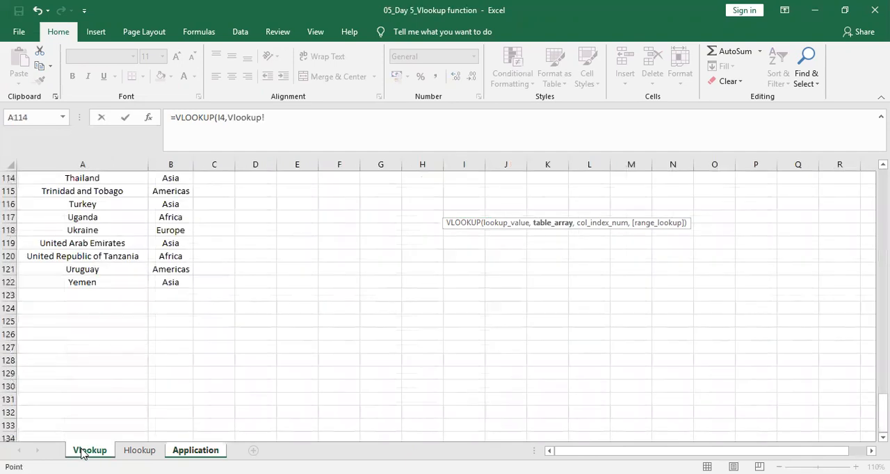
Select A1:B122 on the Vlookup sheet and lock it as $A$1:$B$122 with F4.
click(82, 282)
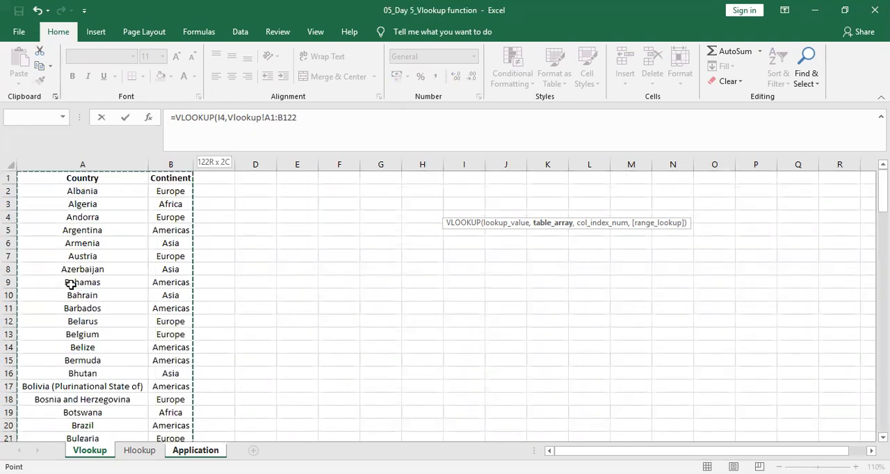
key(f4)
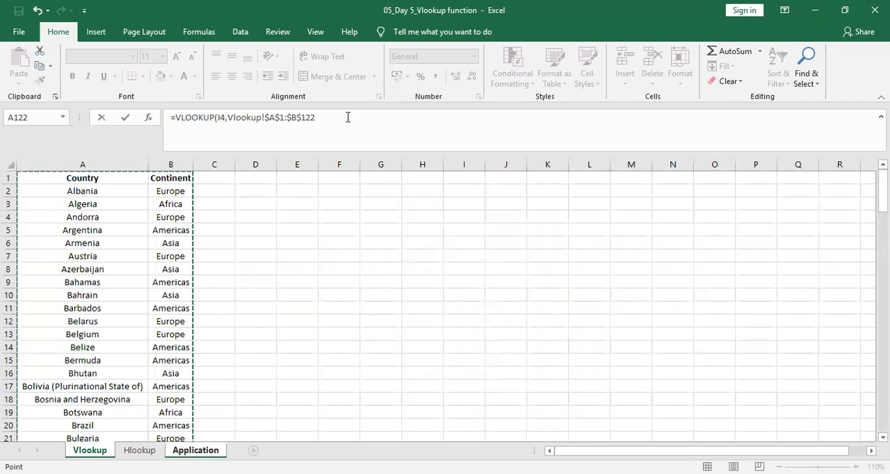
Complete Austria's VLOOKUP with column 2 and FALSE so it returns Europe, then copy J4.
text(,)
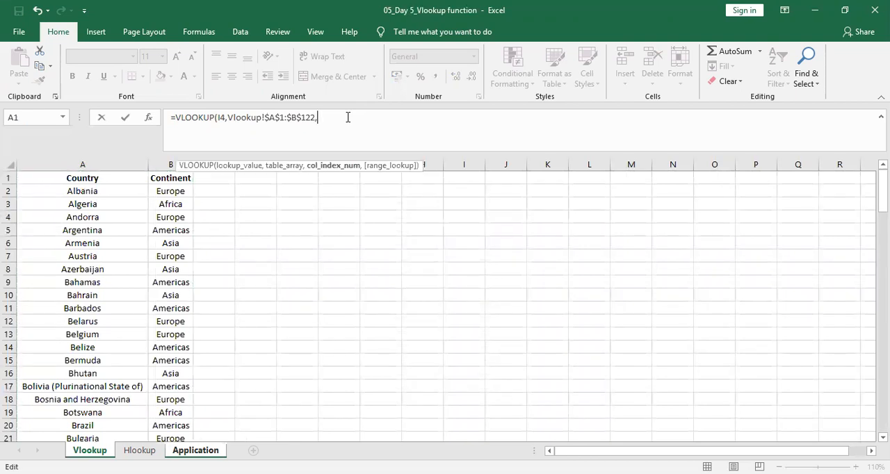
text(2)
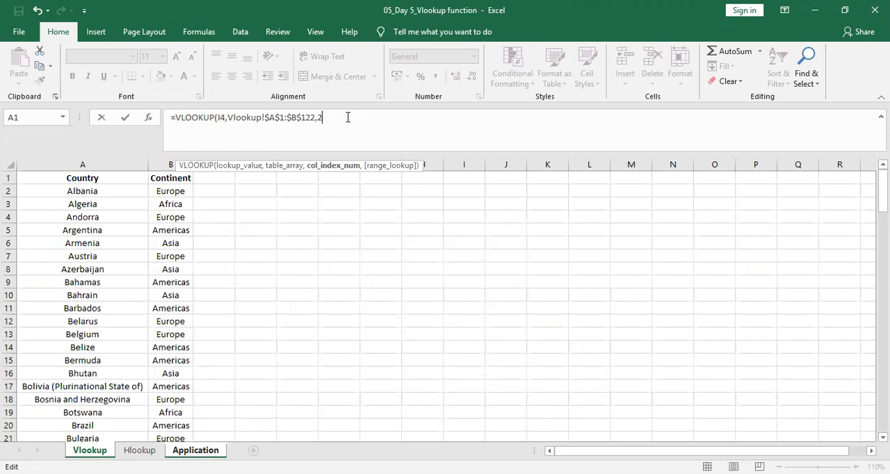
text(,FALSE)
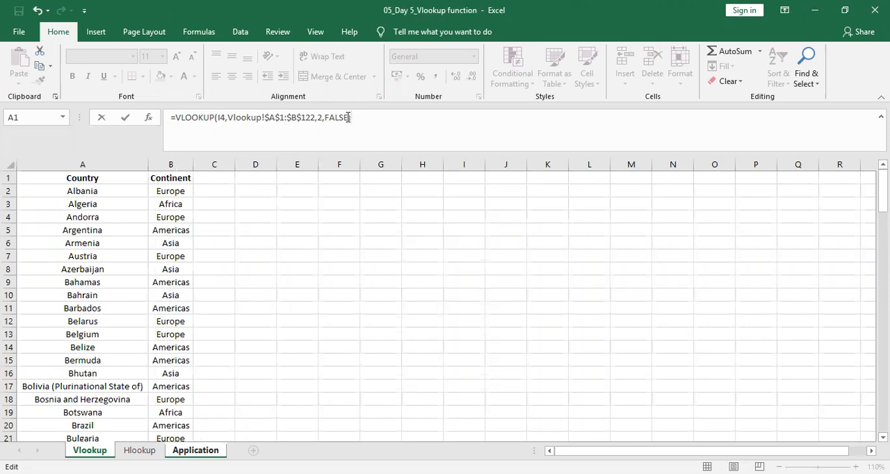
click(195, 451)
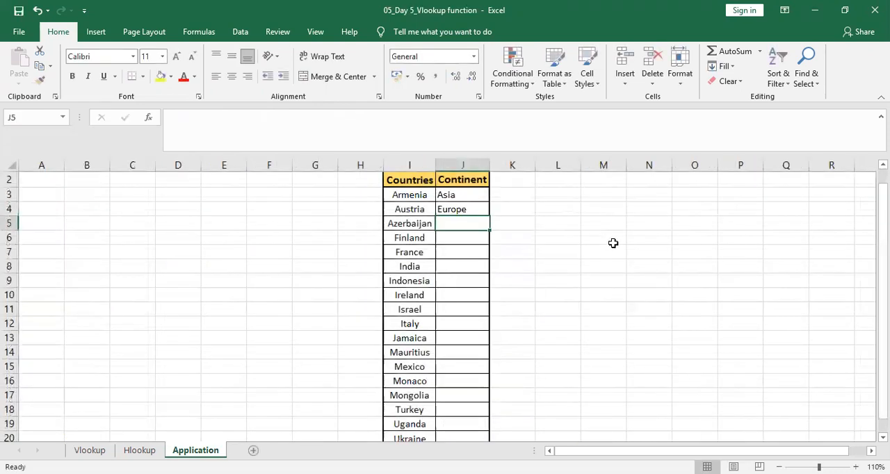
click(462, 208)
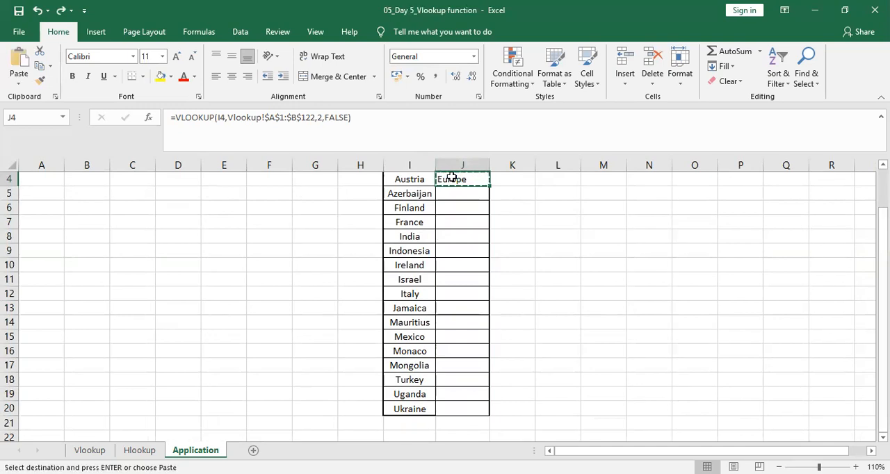
Paste Austria's VLOOKUP into the Continent cells through Ukraine and verify the locked range.
click(462, 193)
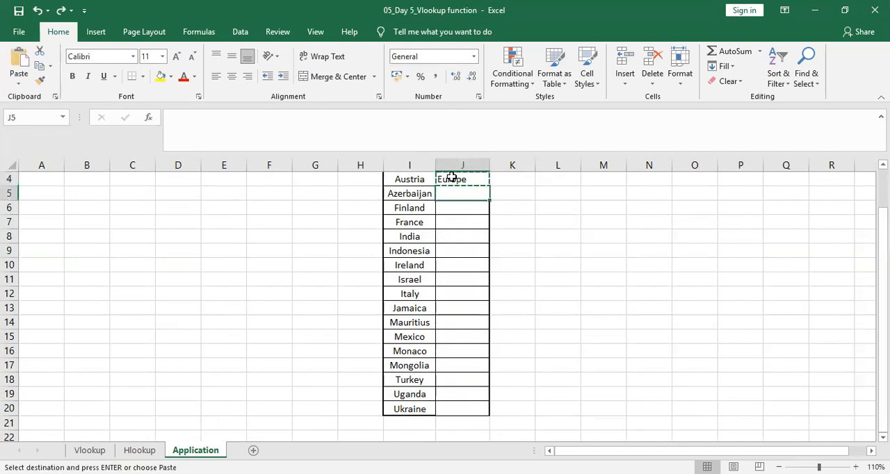
drag(462, 193, 462, 279)
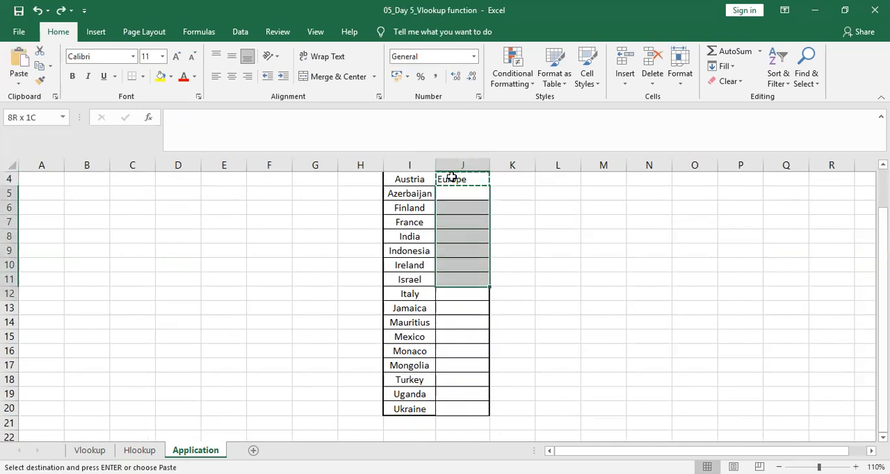
key(enter)
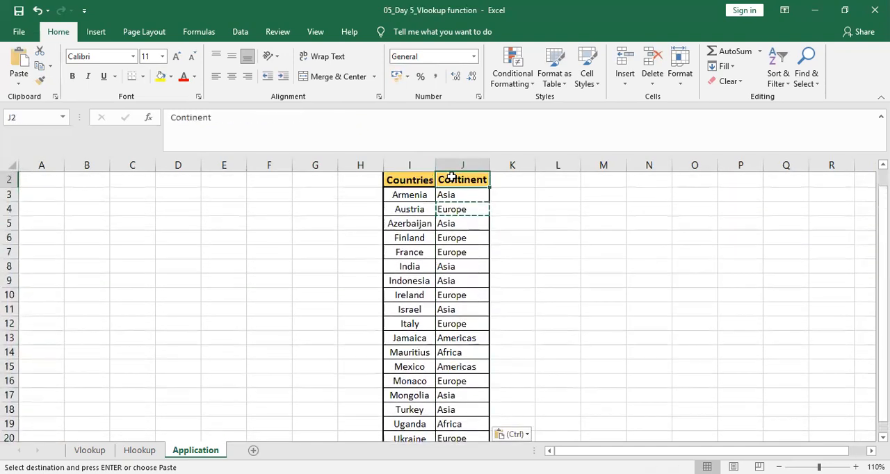
click(462, 195)
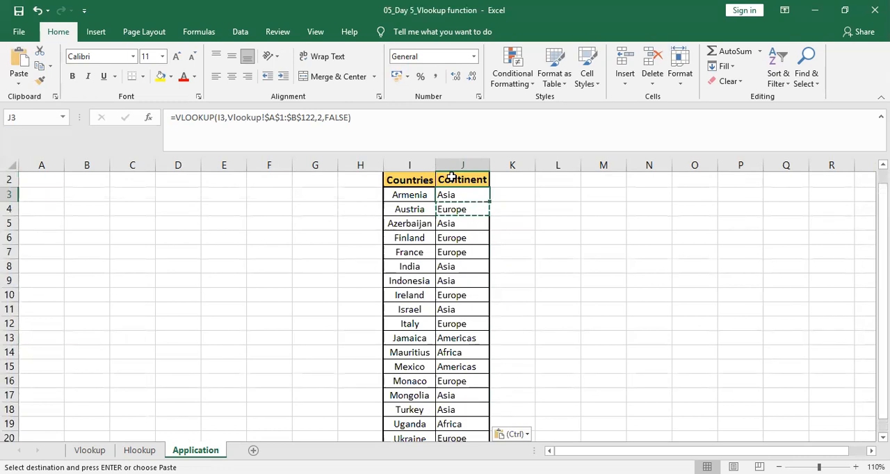
mouse_move(553, 221)
text(=)
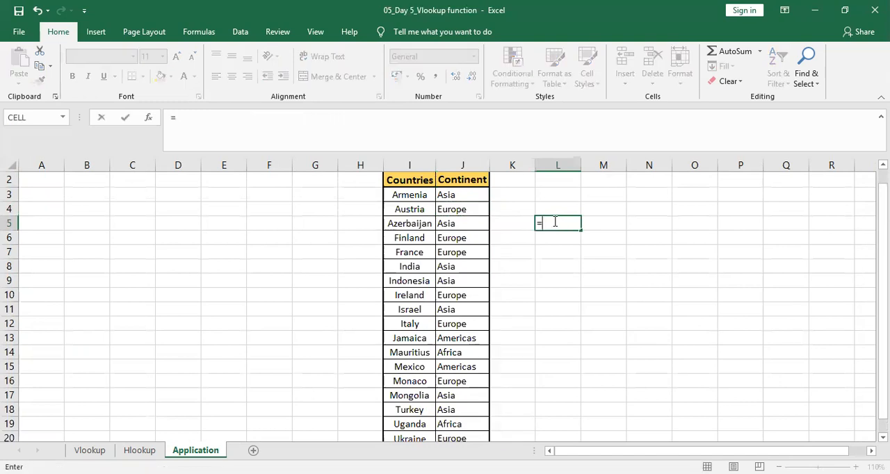
text(SUNNJ)
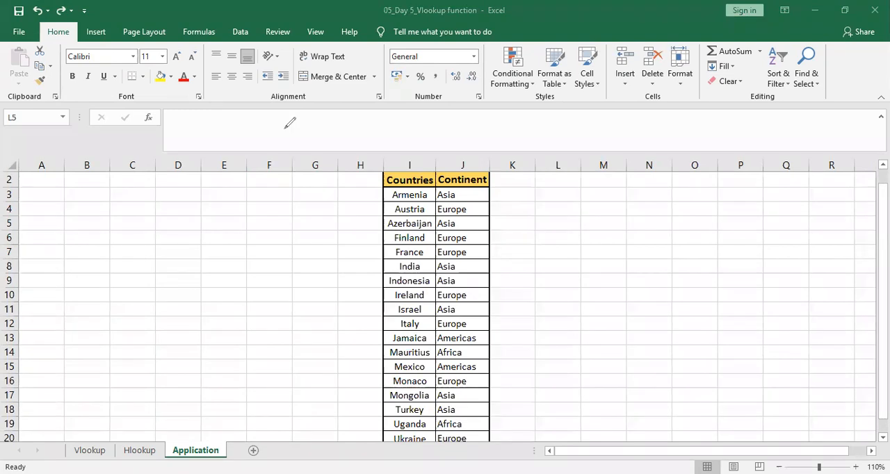
mouse_move(160, 302)
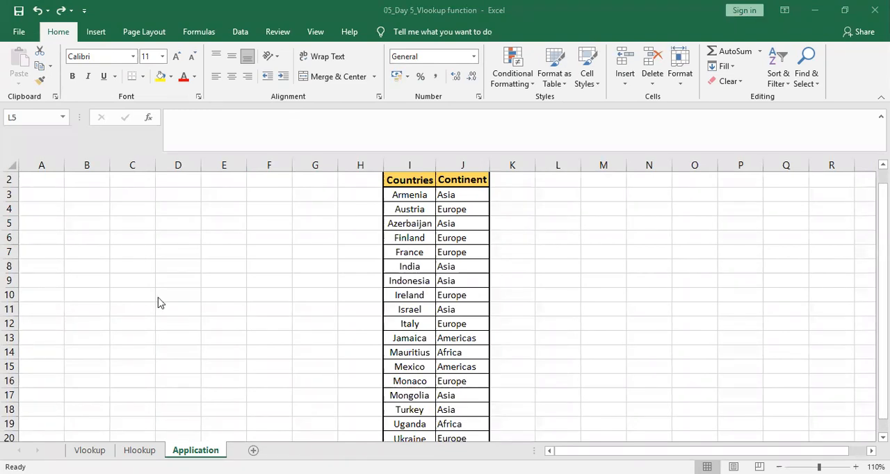
click(86, 252)
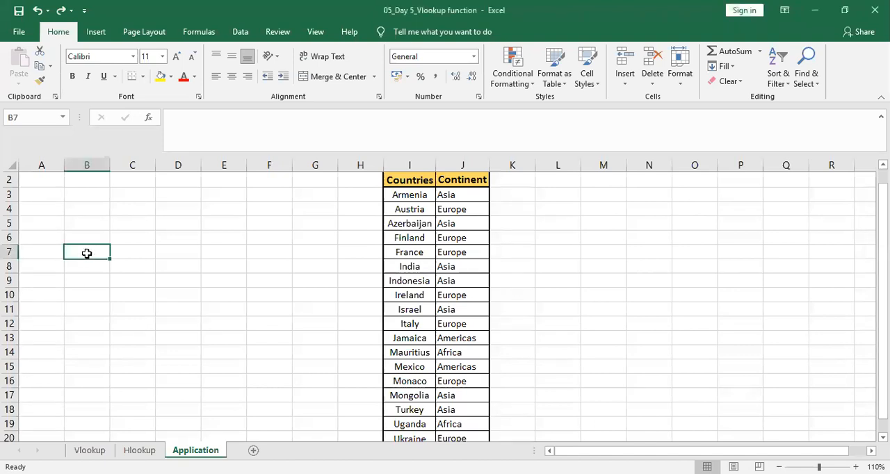
Type the notes VLOOKUP, FREEZE THE FORMULA and UNDO = CTRL+Z into B7:B9.
text(VLOO)
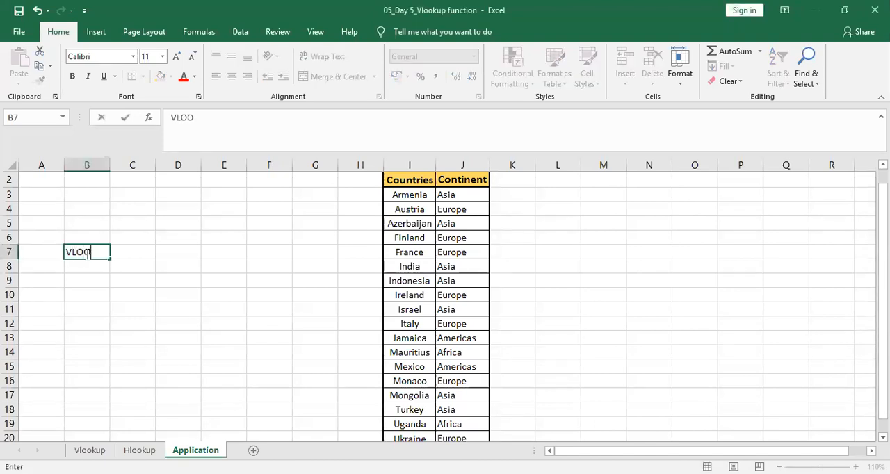
text(KUP)
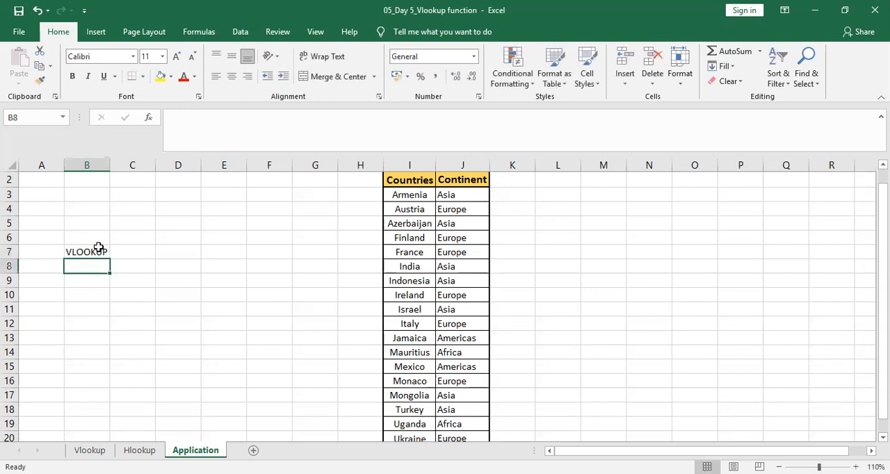
text(FREEZE)
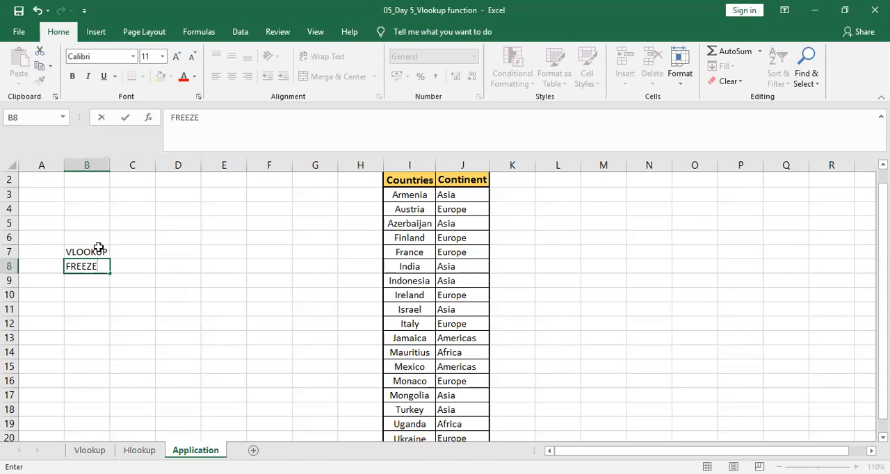
text(THE FORMULA)
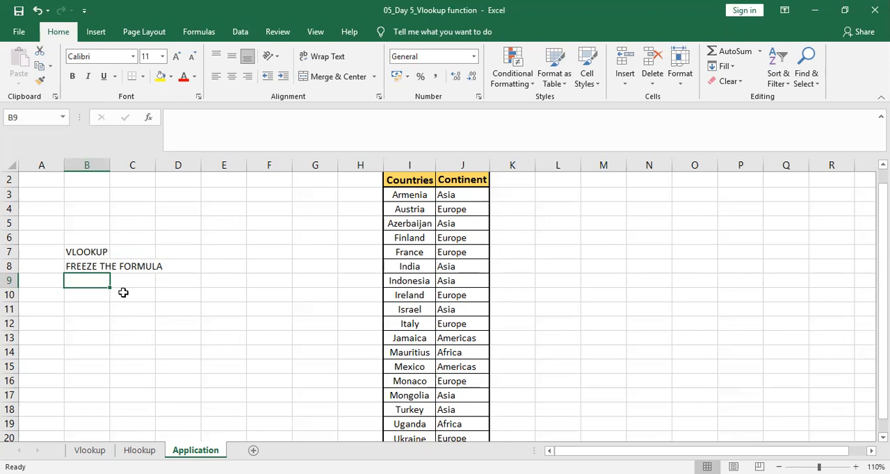
text(UNDO = C)
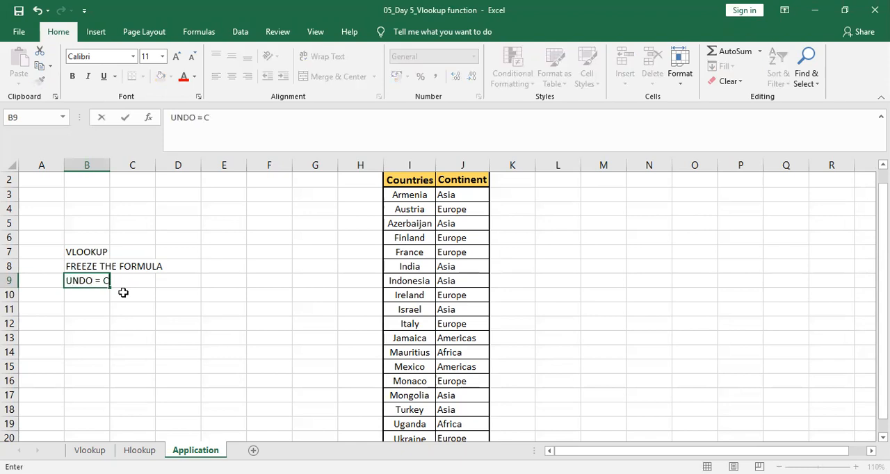
text(TR)
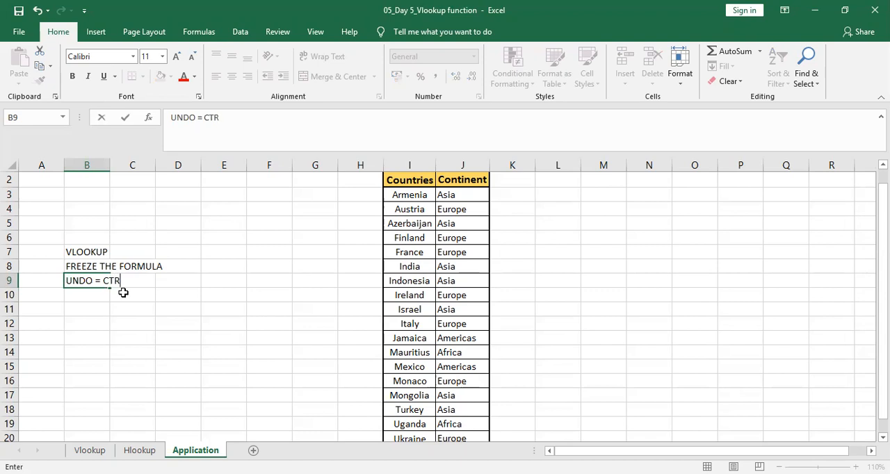
text(R)
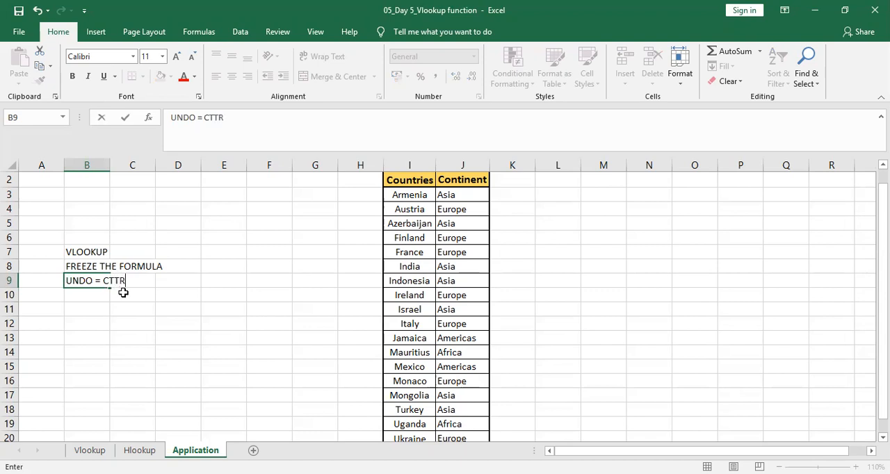
text(L+)
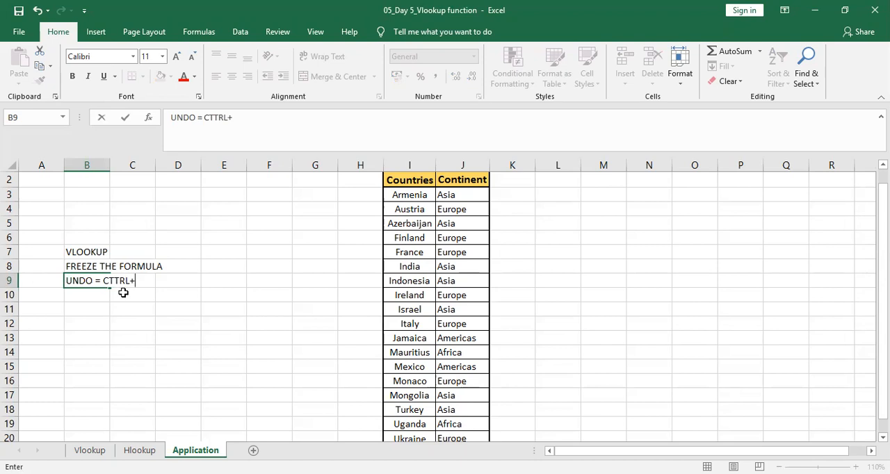
text(Z)
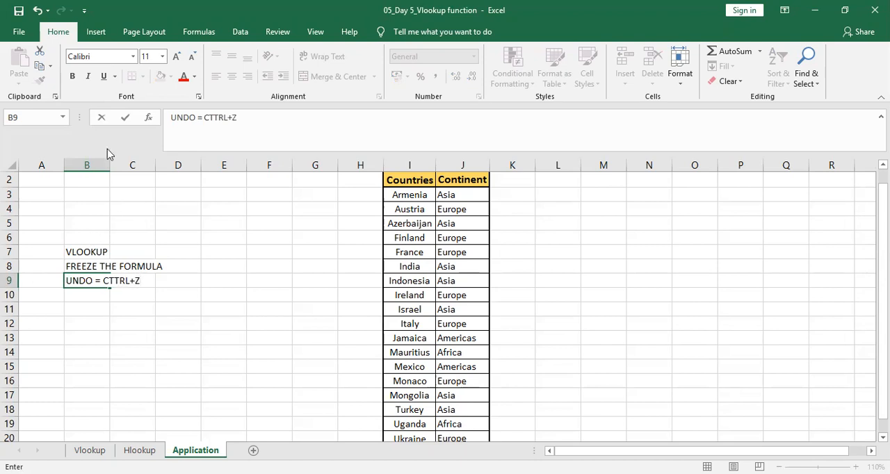
mouse_move(86, 164)
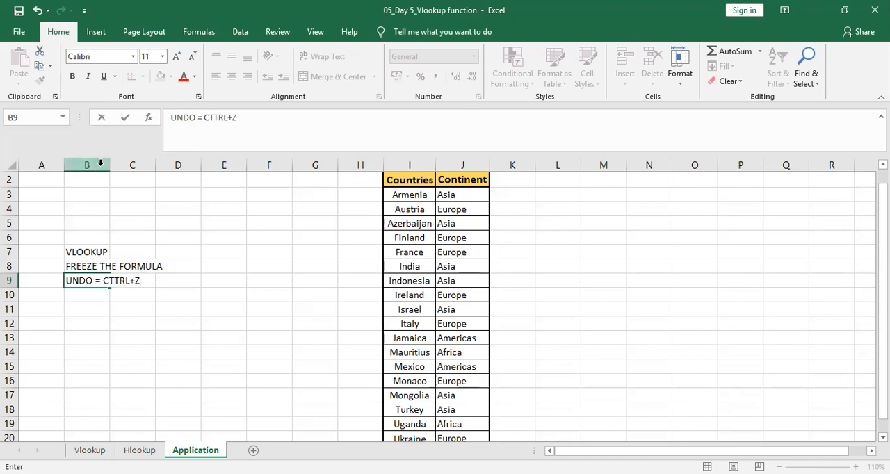
Widen column B to fit the notes and open B9 to fix the CTTRL typo.
click(87, 165)
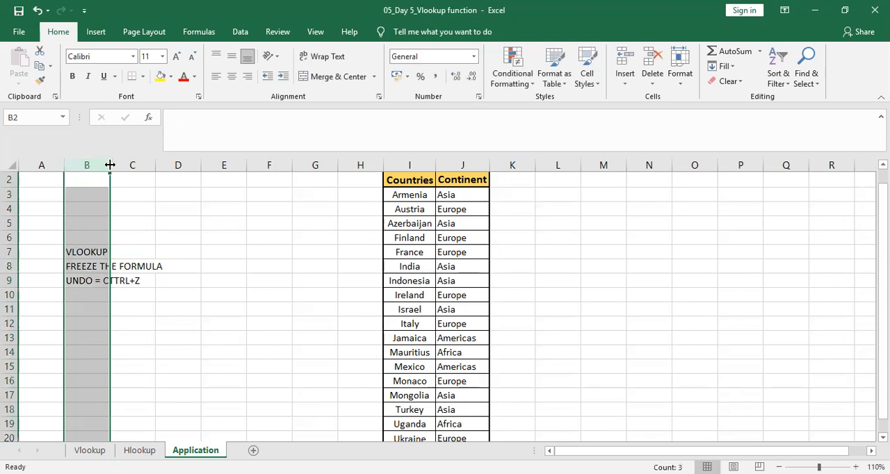
drag(110, 165, 166, 164)
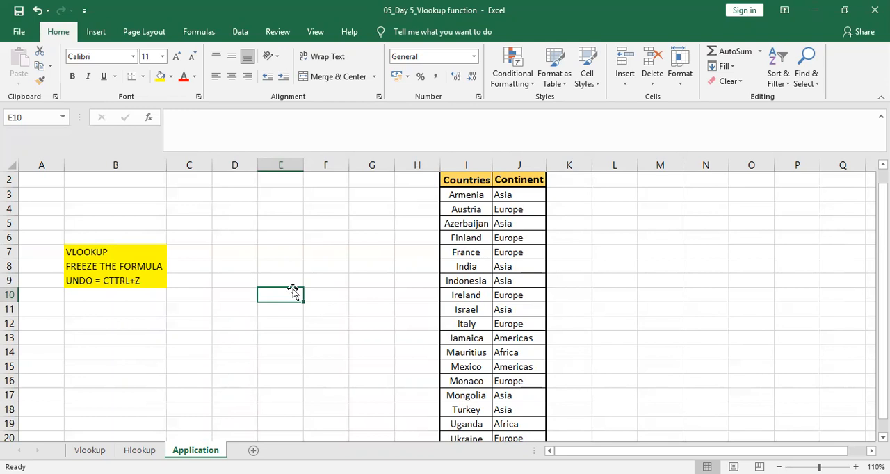
mouse_move(152, 276)
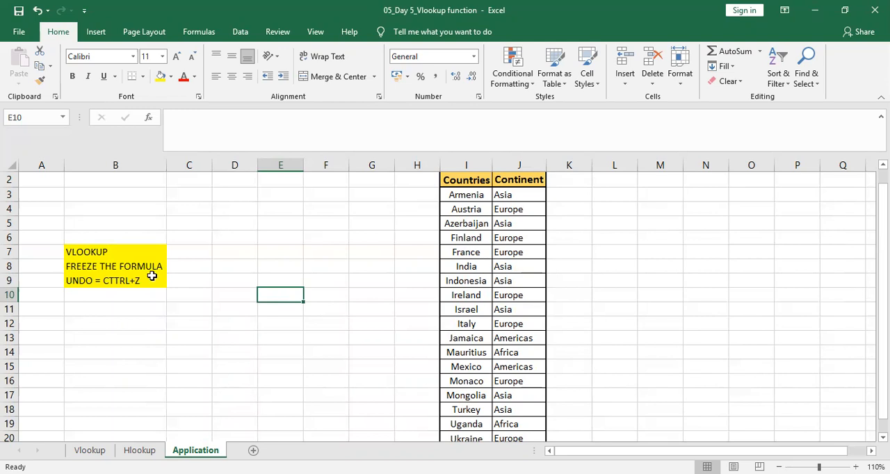
double_click(115, 280)
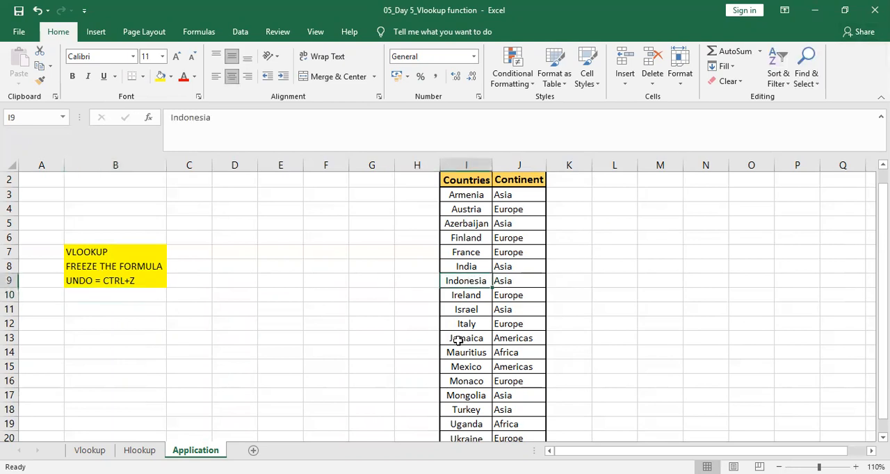
click(466, 366)
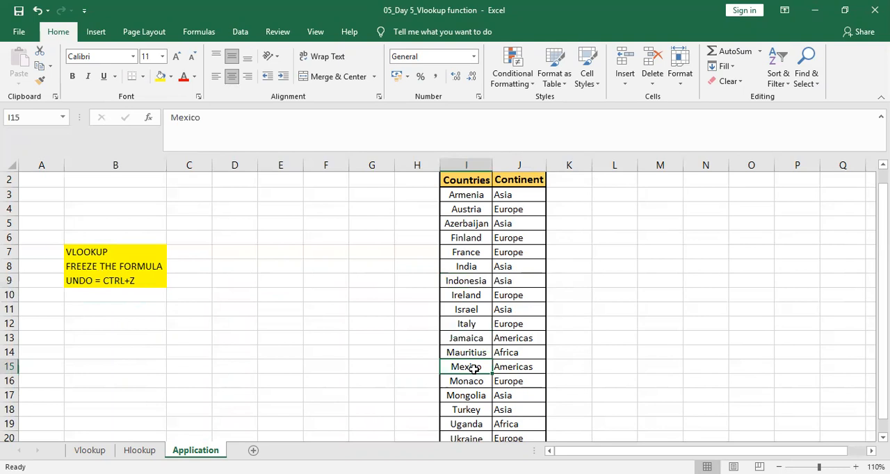
click(466, 395)
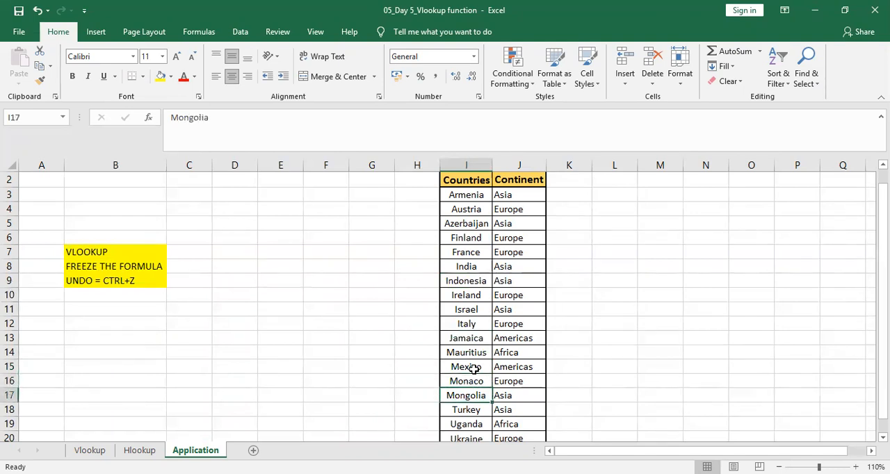
click(466, 324)
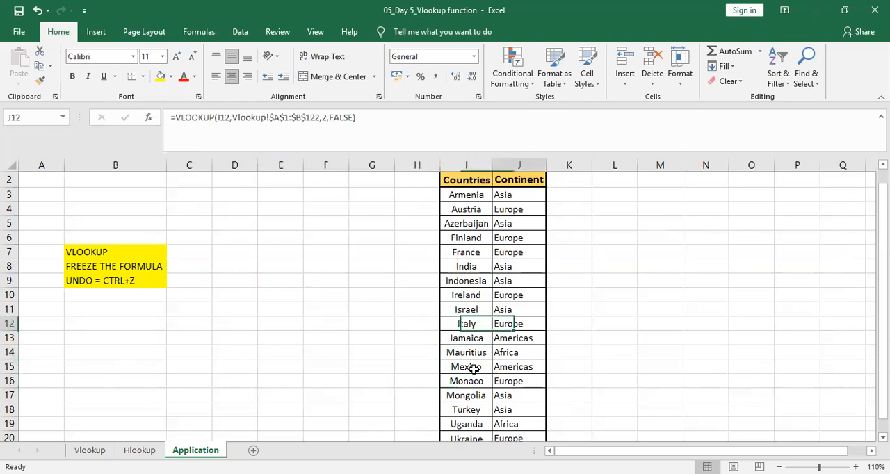
click(519, 238)
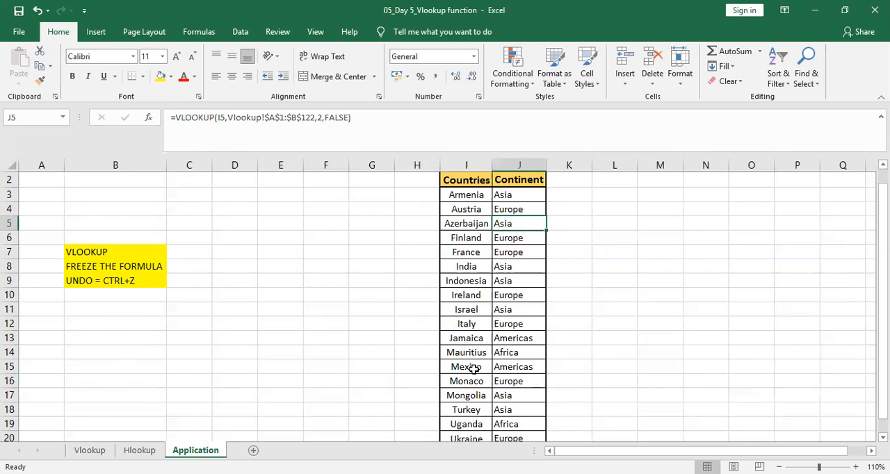
mouse_move(432, 102)
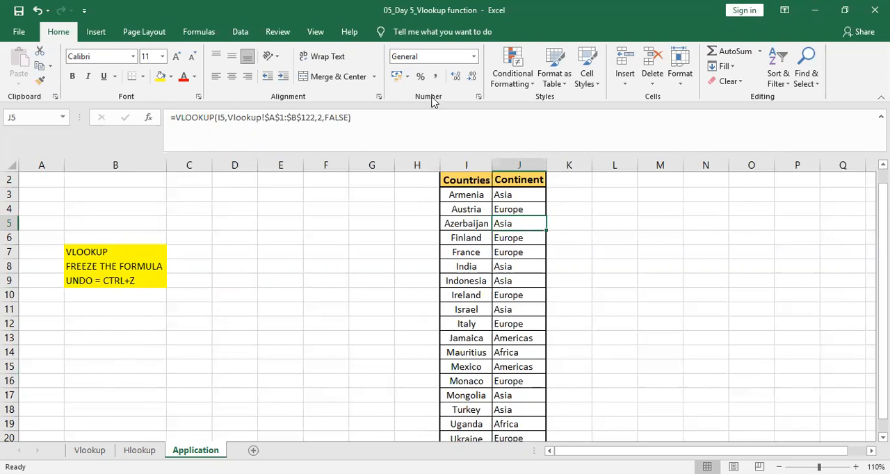